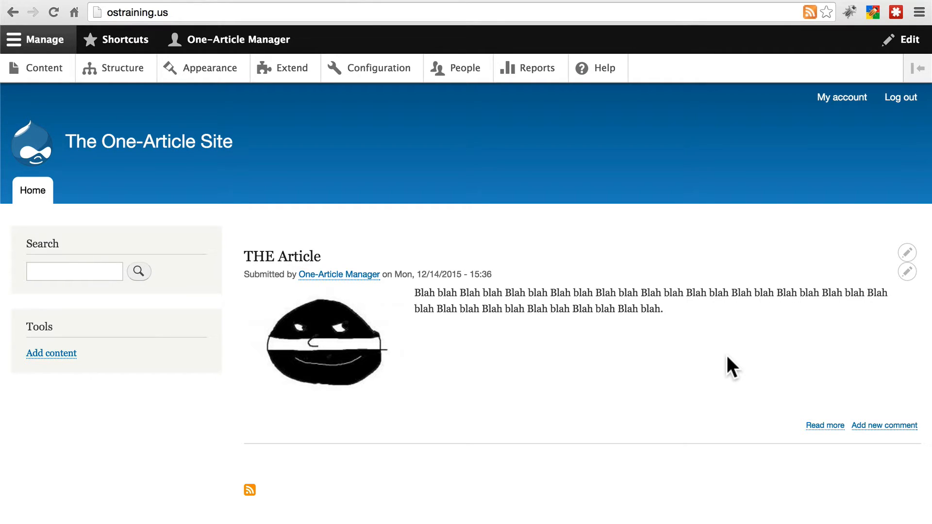
mouse_move(498, 277)
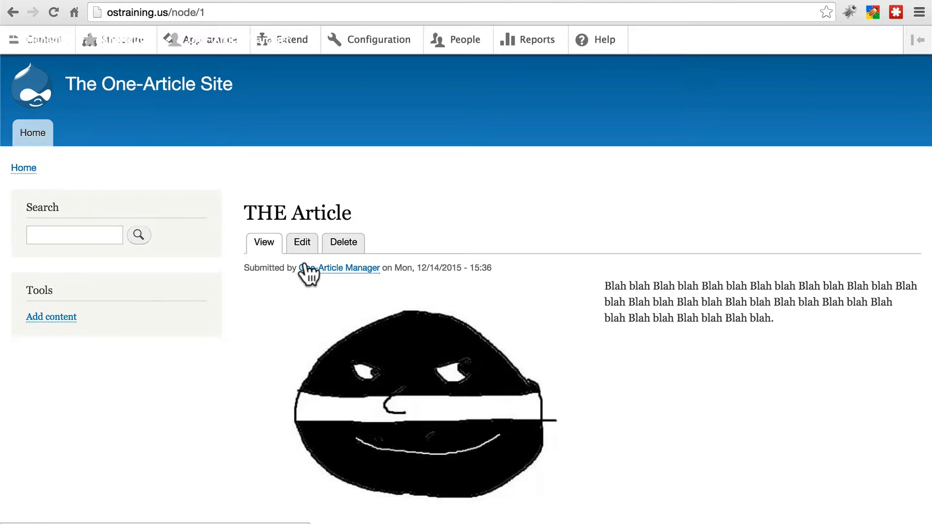
Edit THE Article so its body reads only "Blah." and save it.
left_click(301, 243)
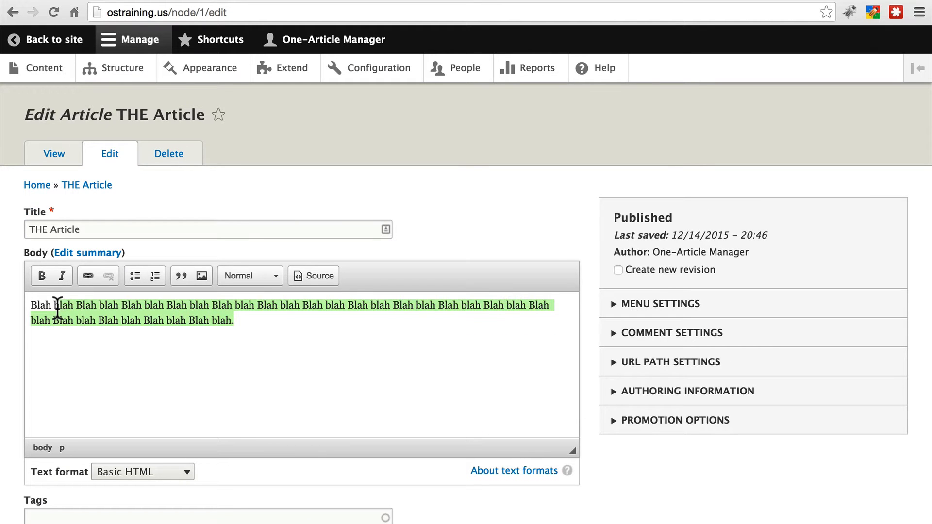
type("Blah.")
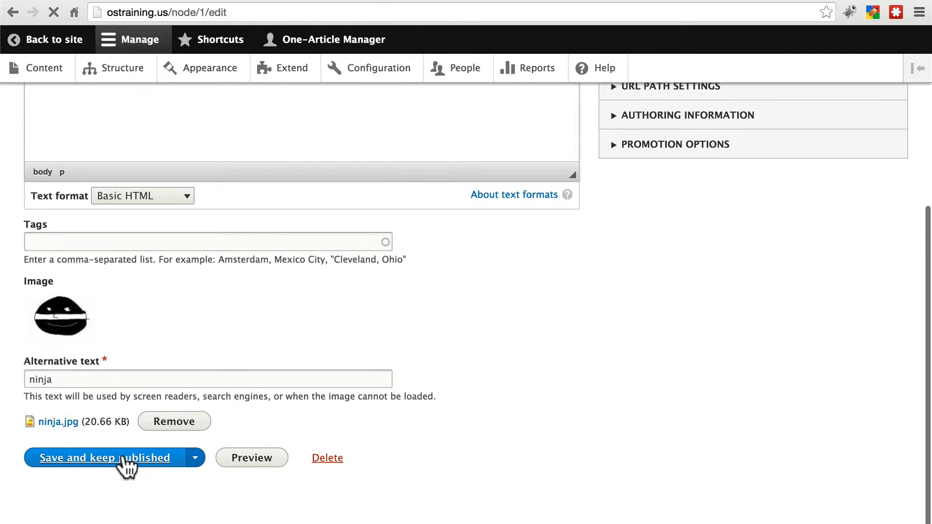
left_click(104, 457)
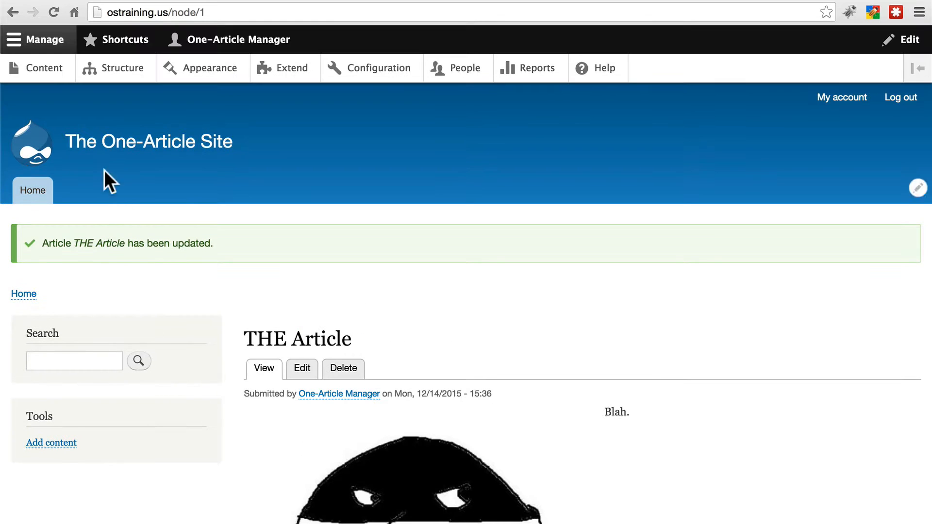
Start a new Article from Content > Add content.
left_click(44, 68)
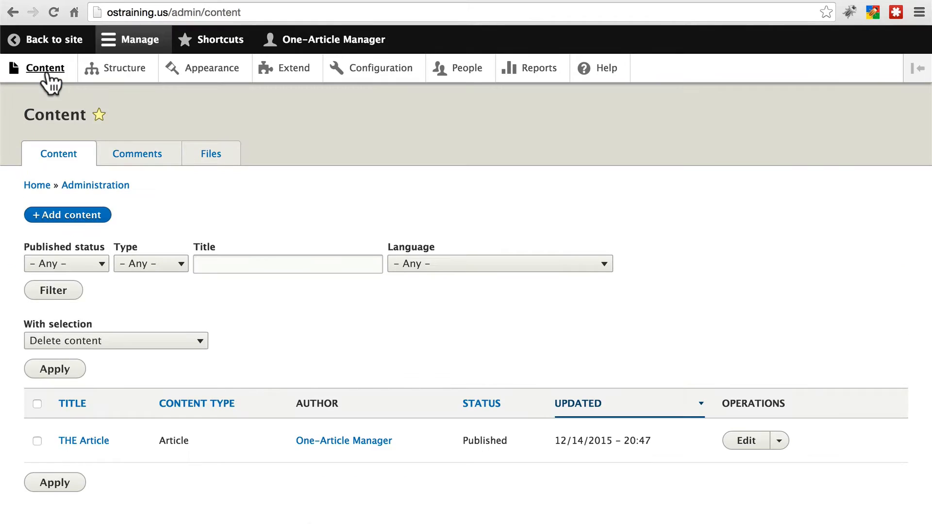
left_click(67, 214)
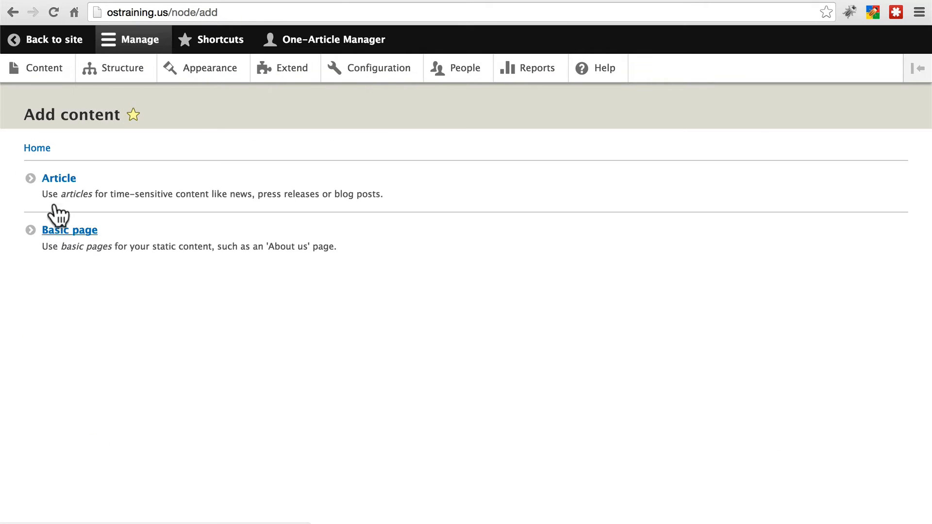
left_click(58, 179)
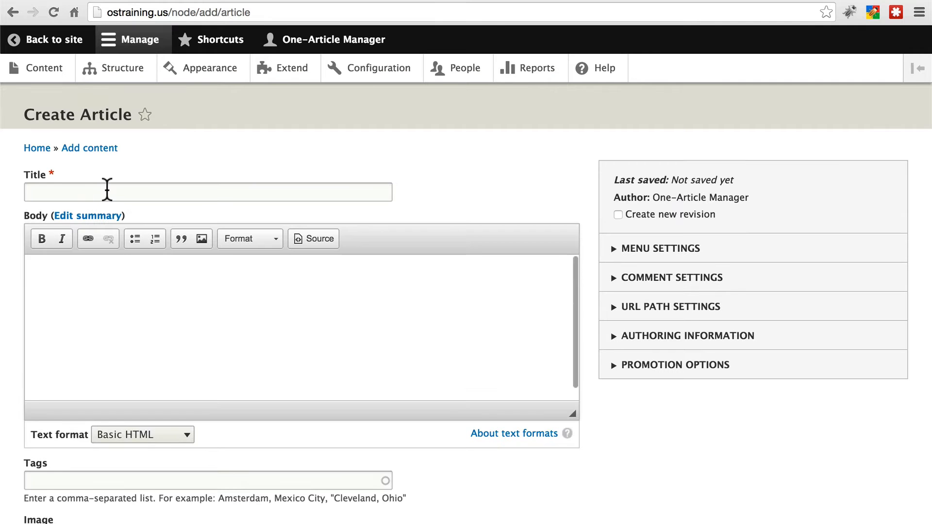
Title it Another Article with body "This is a second article." and save and publish it.
type("Another Article")
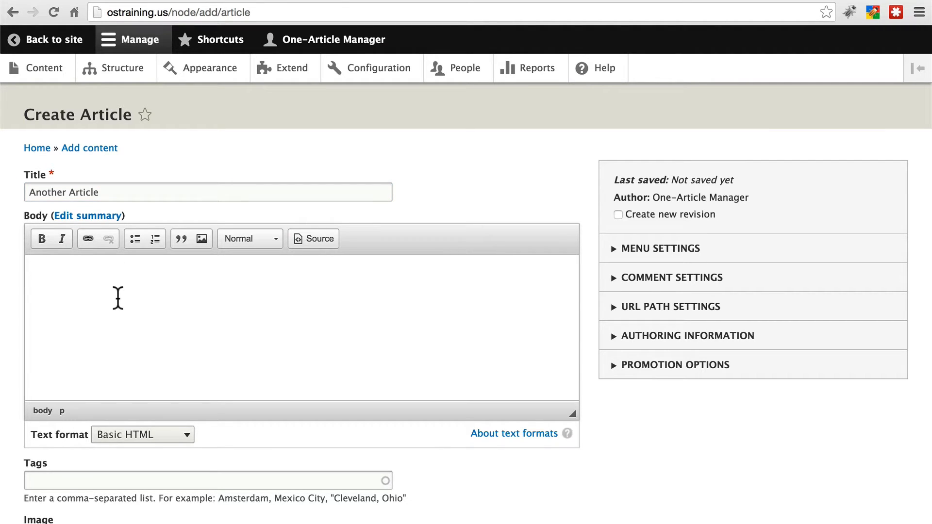
type("This is a second article.")
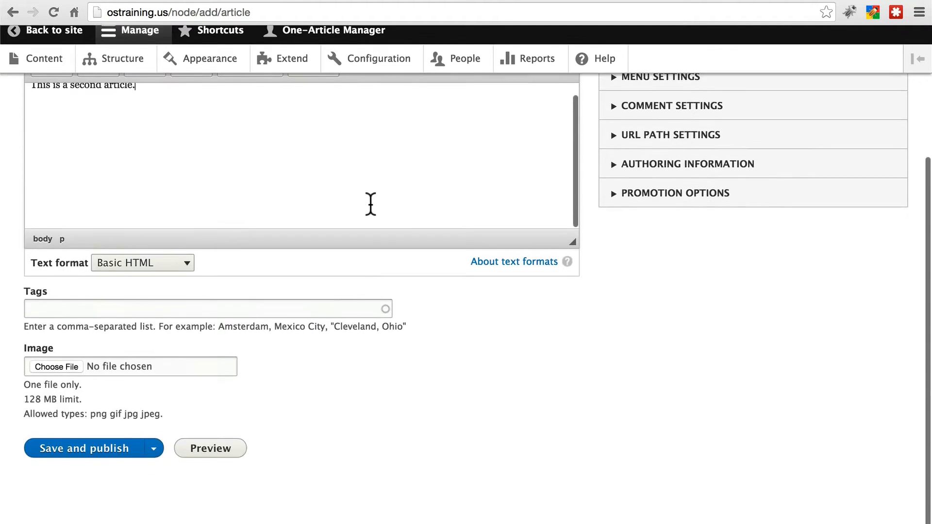
left_click(85, 449)
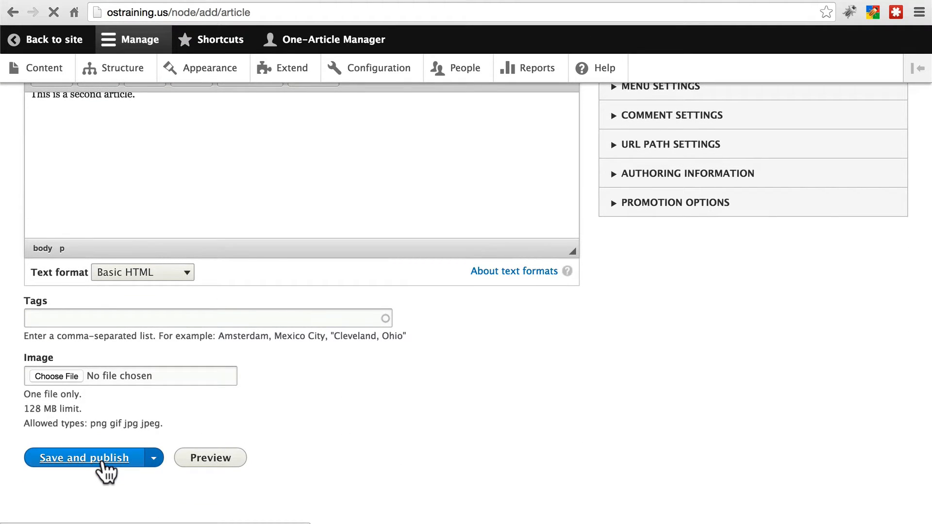
left_click(85, 457)
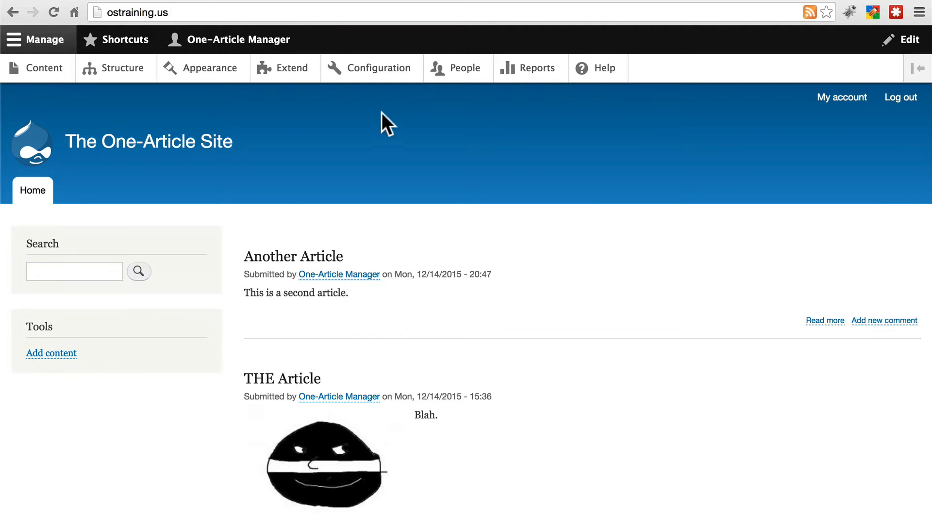
mouse_move(577, 187)
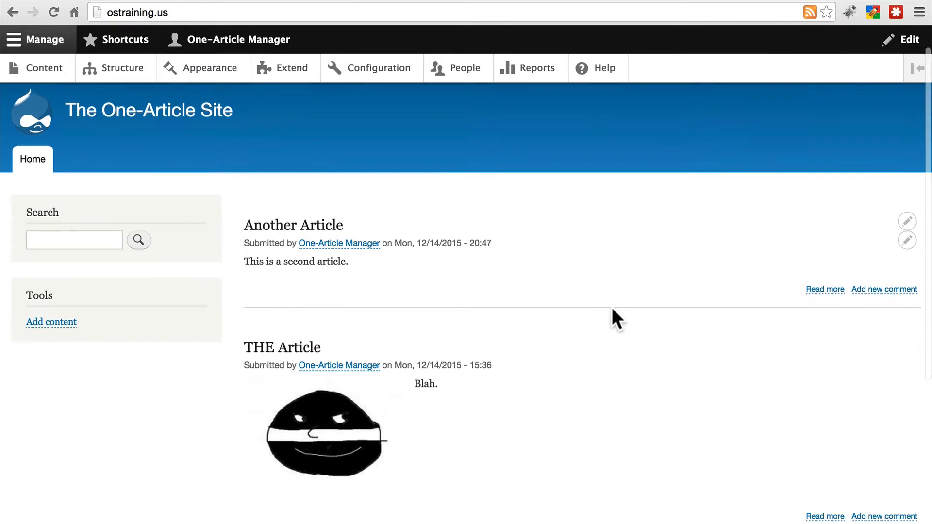
scroll("down", 3)
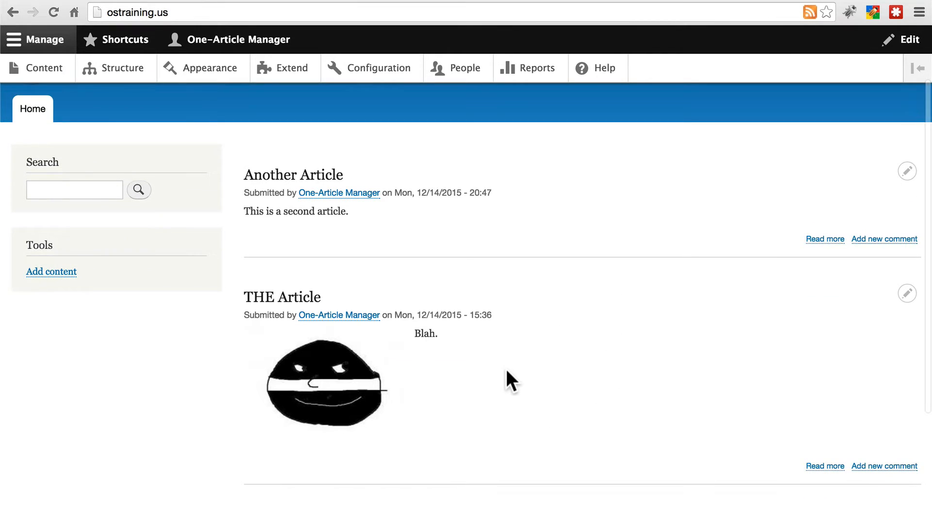
mouse_move(495, 372)
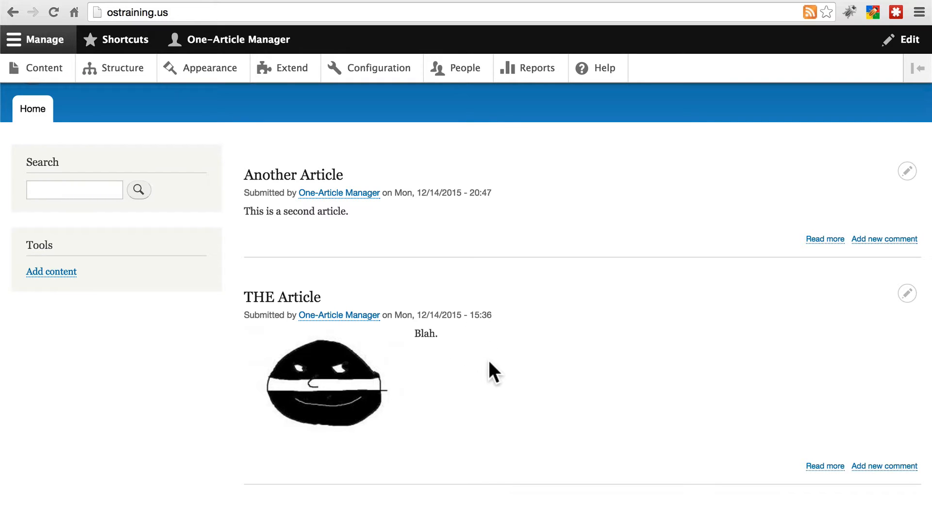
mouse_move(487, 356)
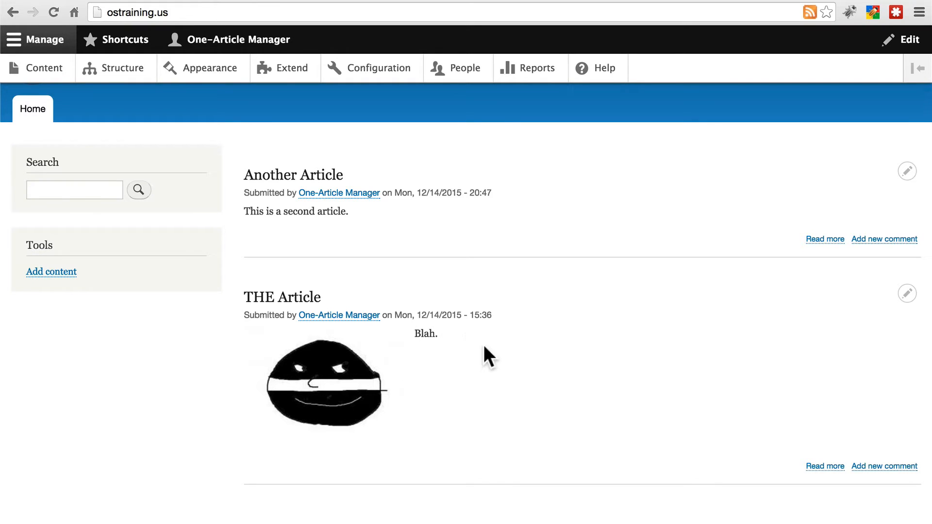
mouse_move(479, 381)
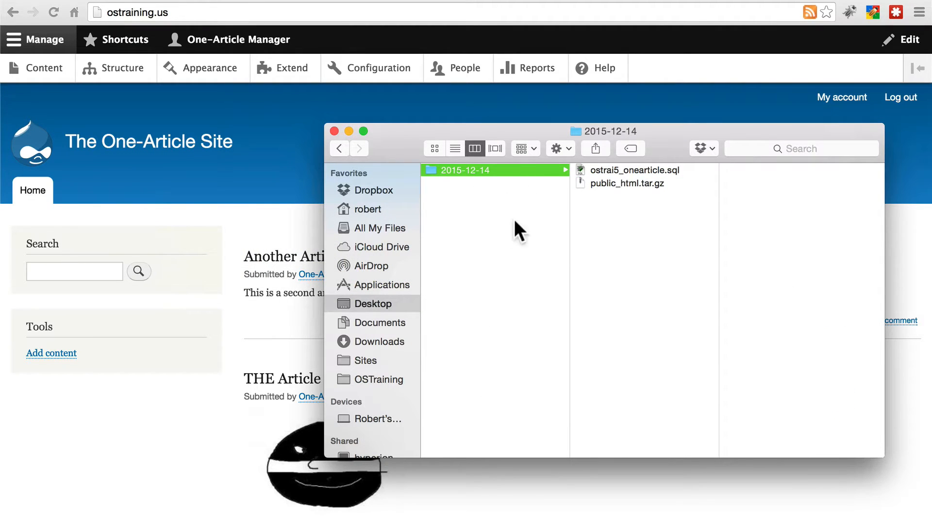
mouse_move(481, 119)
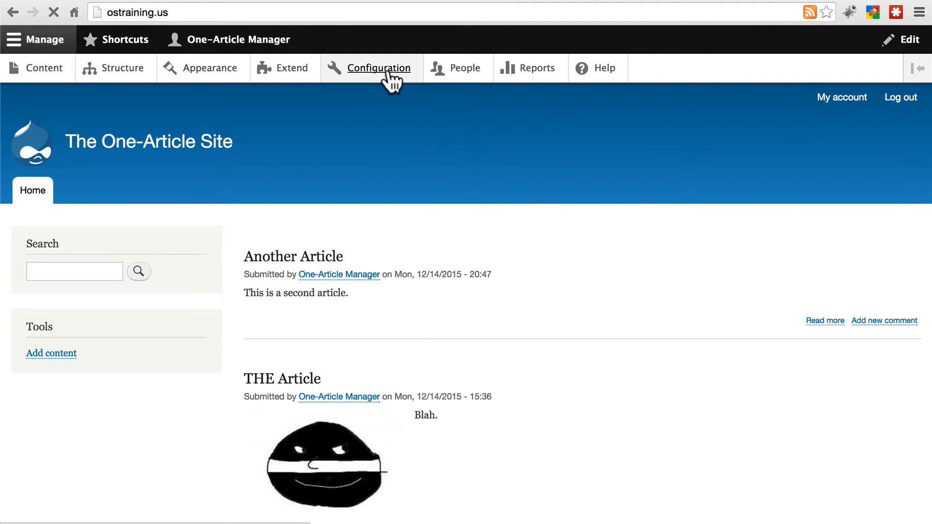
Enable Put site into maintenance mode under Configuration and save the setting.
left_click(378, 68)
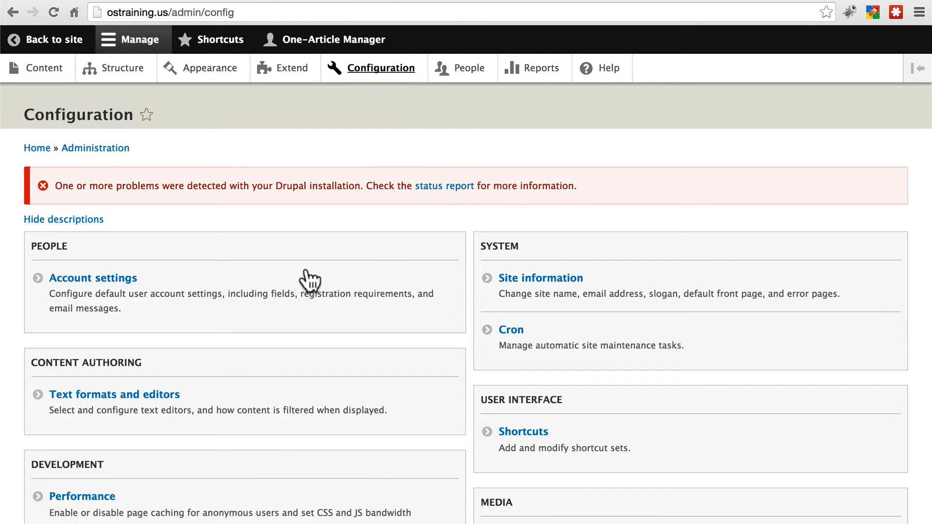
scroll("down", 3)
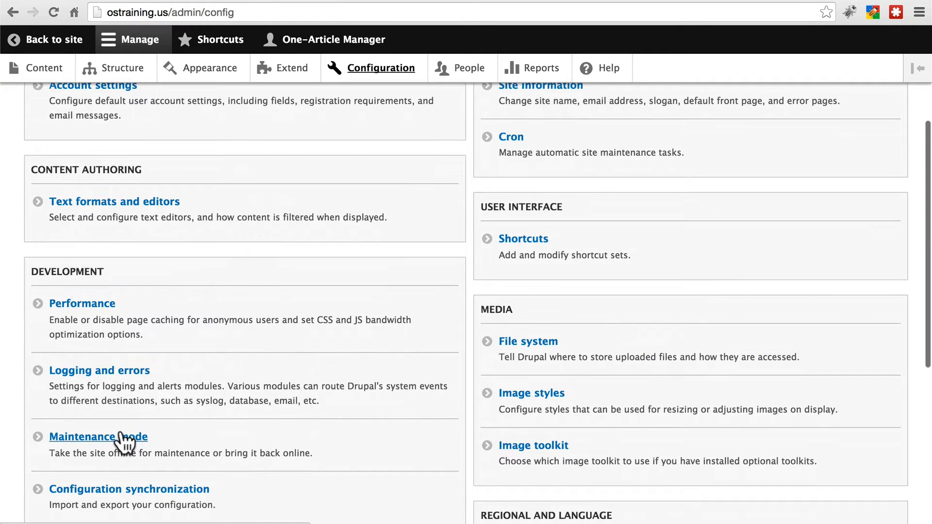
left_click(98, 436)
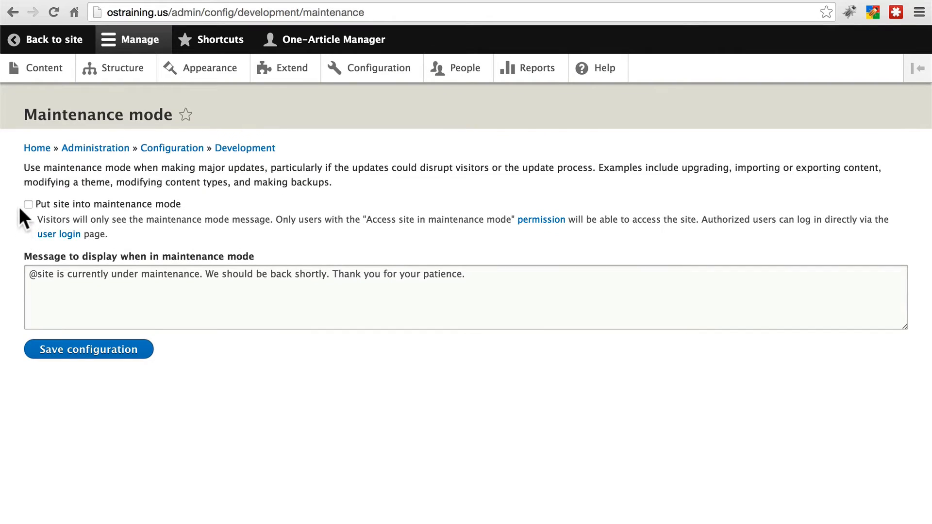
left_click(29, 205)
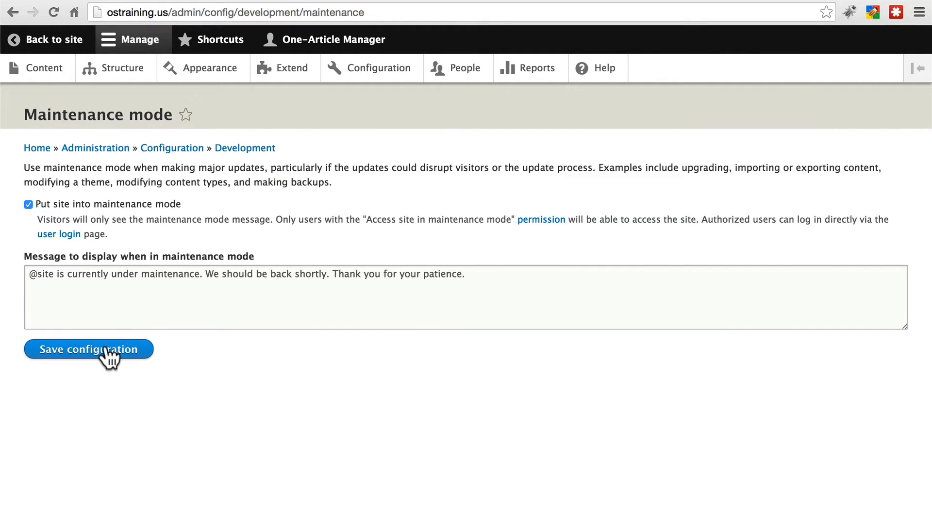
left_click(89, 348)
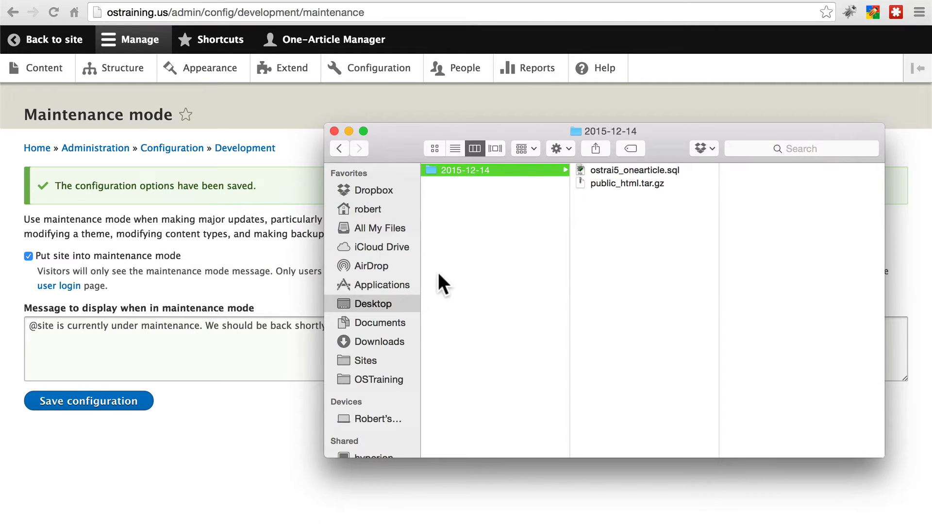
mouse_move(672, 187)
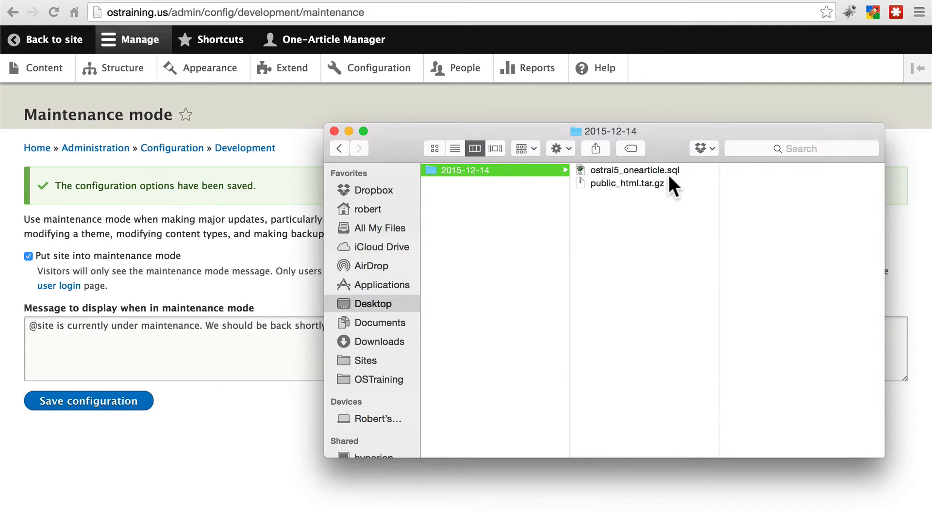
mouse_move(660, 190)
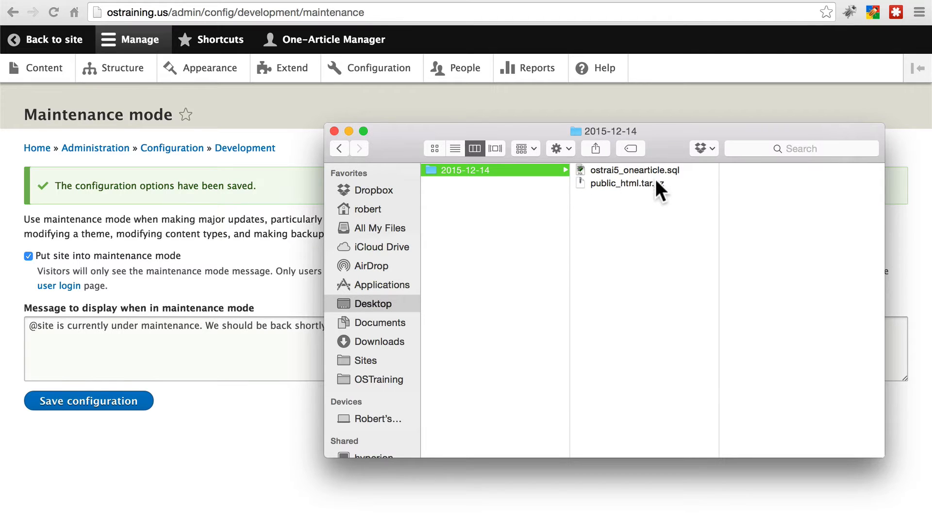
mouse_move(655, 195)
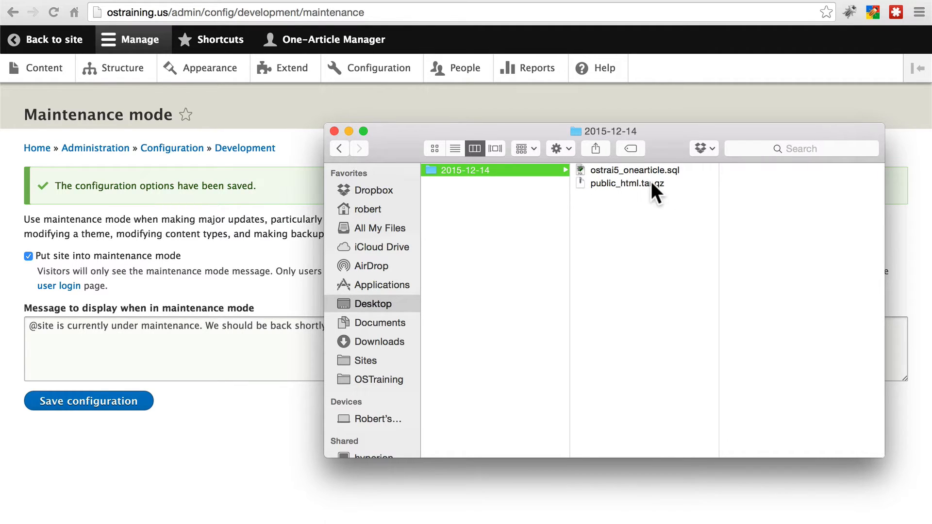
mouse_move(643, 195)
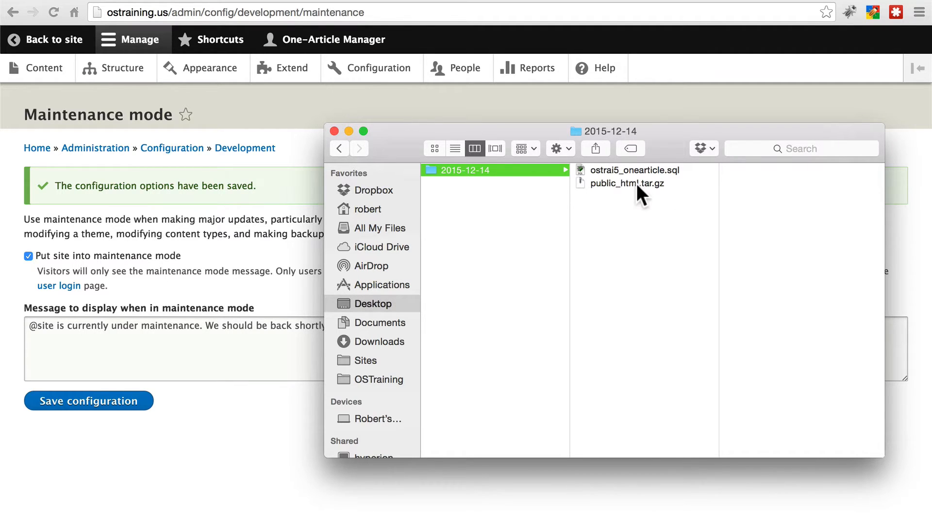
mouse_move(659, 247)
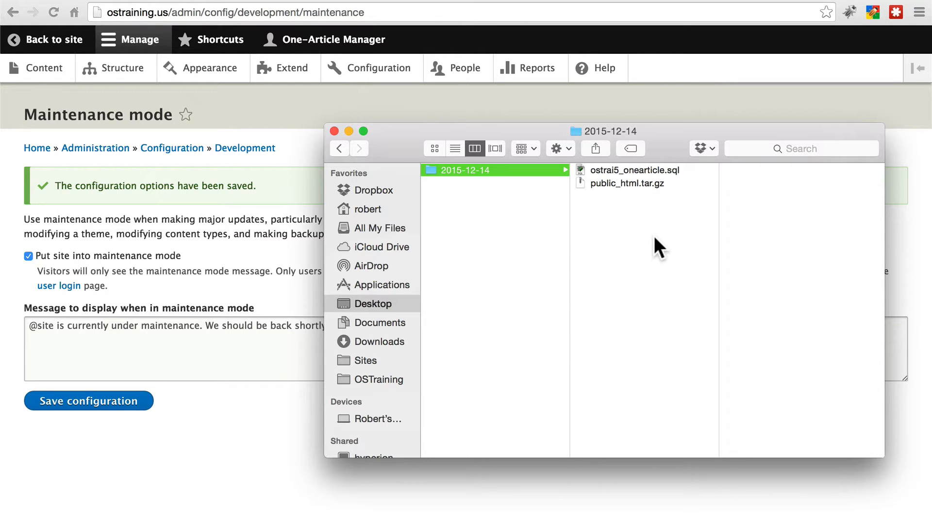
Select public_html.tar.gz in the 2015-12-14 backup folder to see its 14.3 MB preview.
left_click(623, 184)
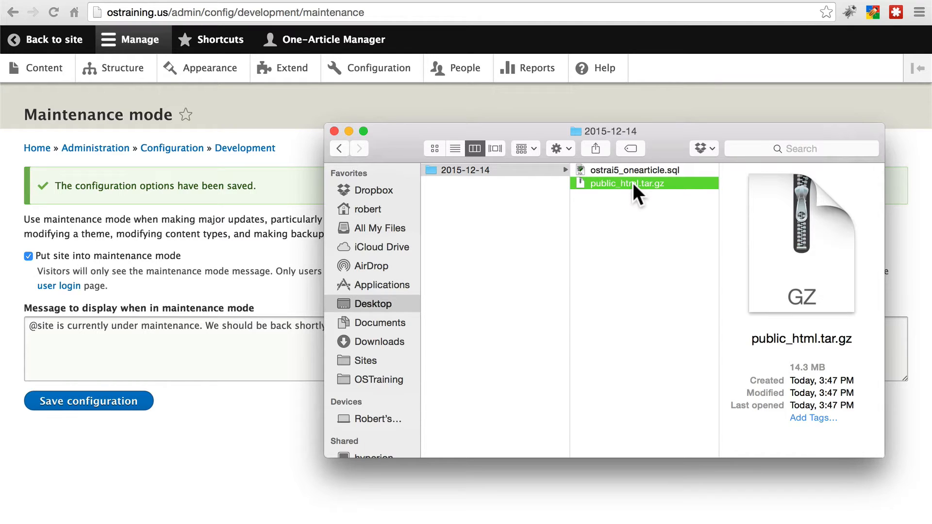
mouse_move(624, 217)
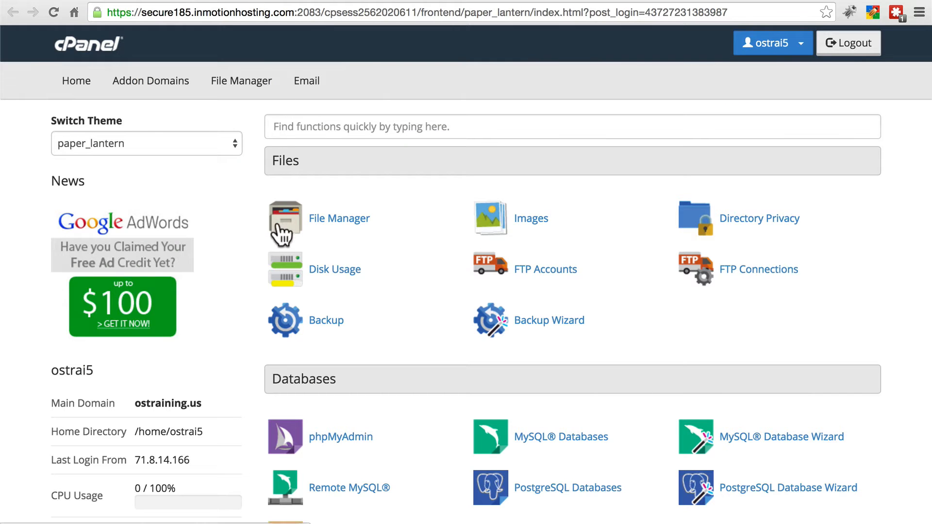
Launch File Manager from cPanel at the Web Root (public_html/www) folder.
left_click(285, 224)
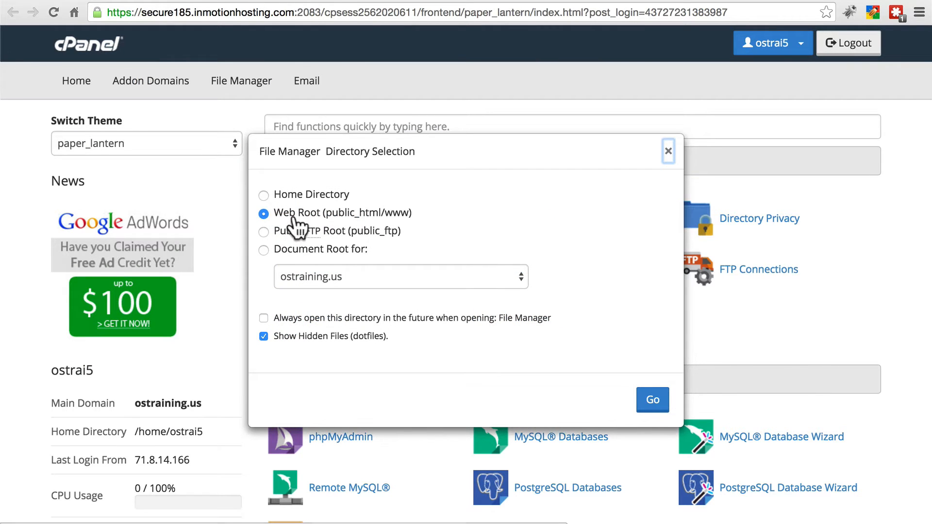
left_click(652, 399)
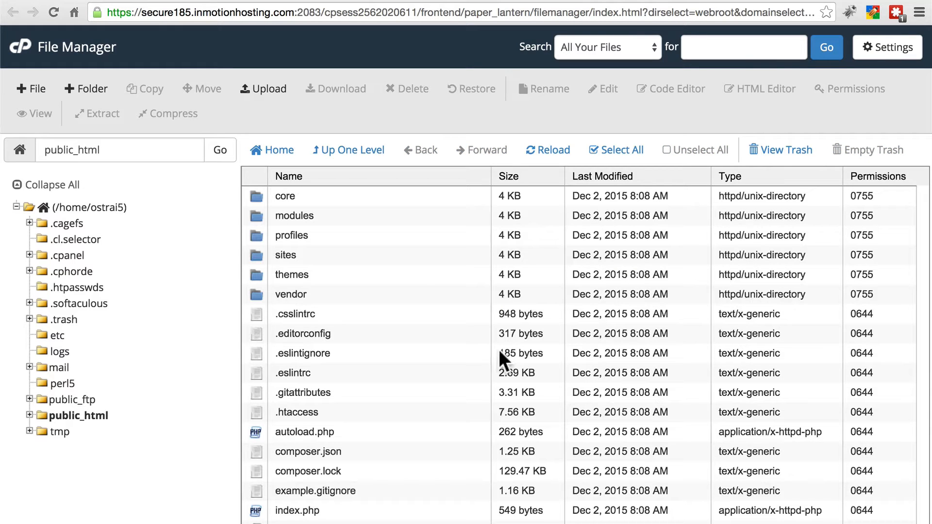
mouse_move(336, 306)
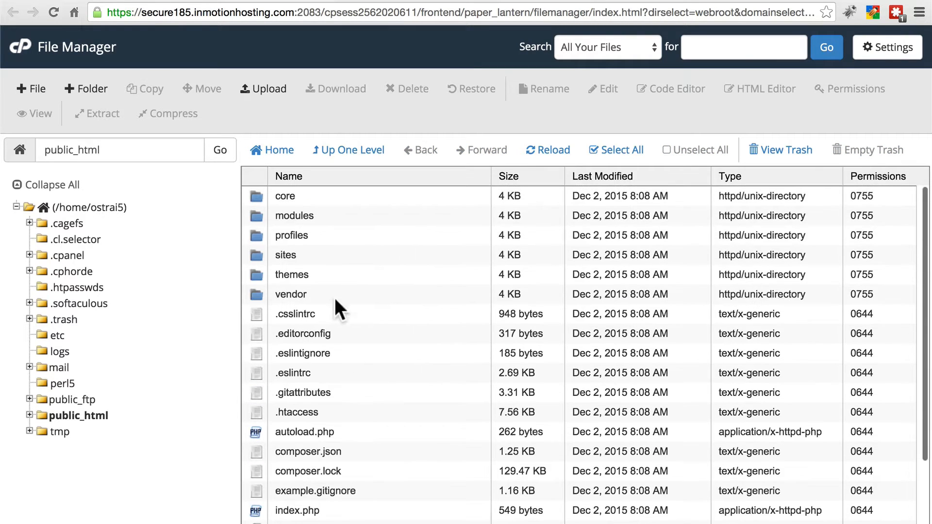
mouse_move(111, 426)
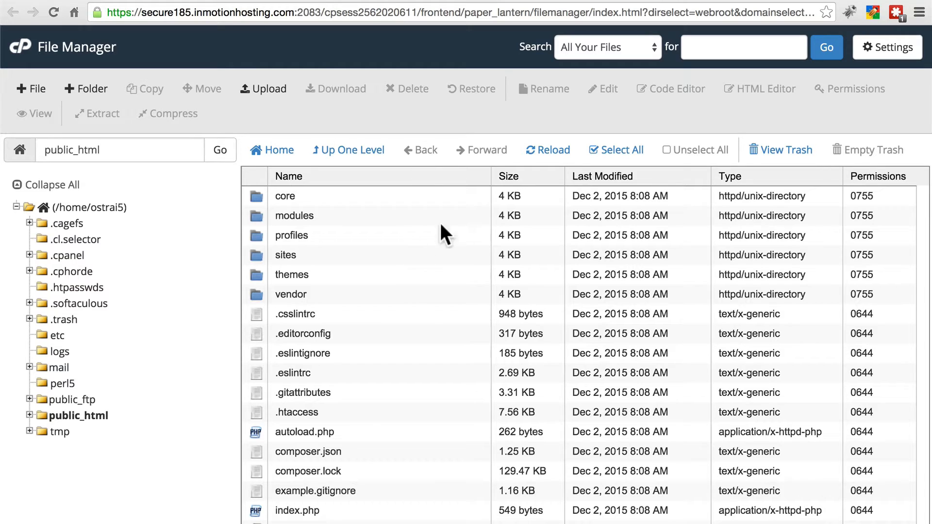
left_click(616, 149)
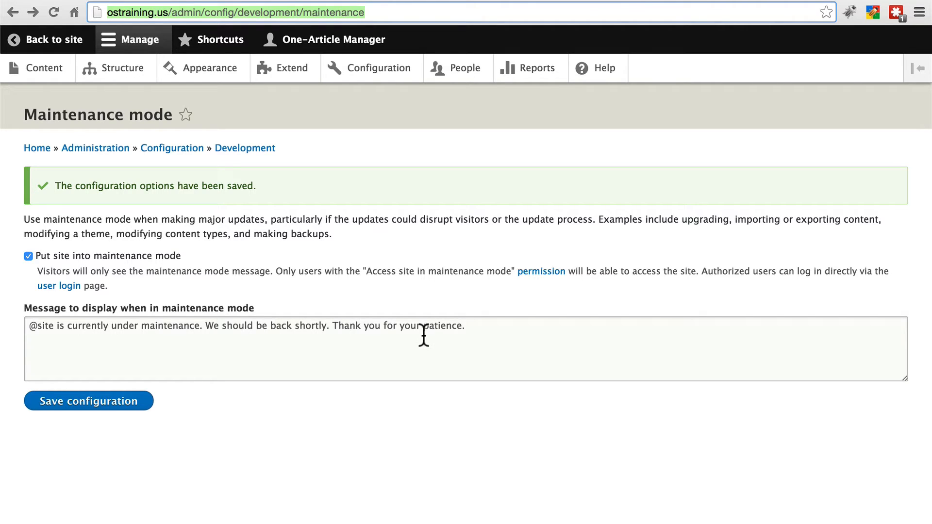
mouse_move(398, 9)
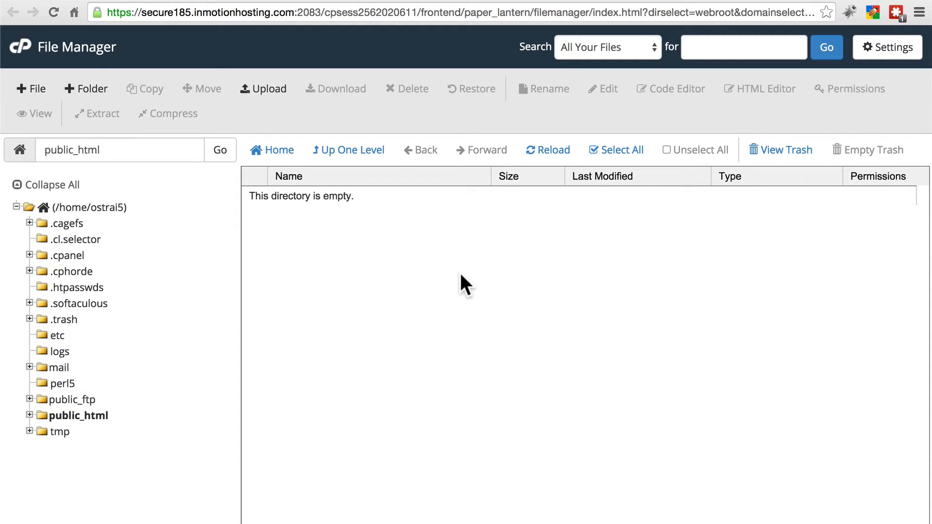
mouse_move(401, 366)
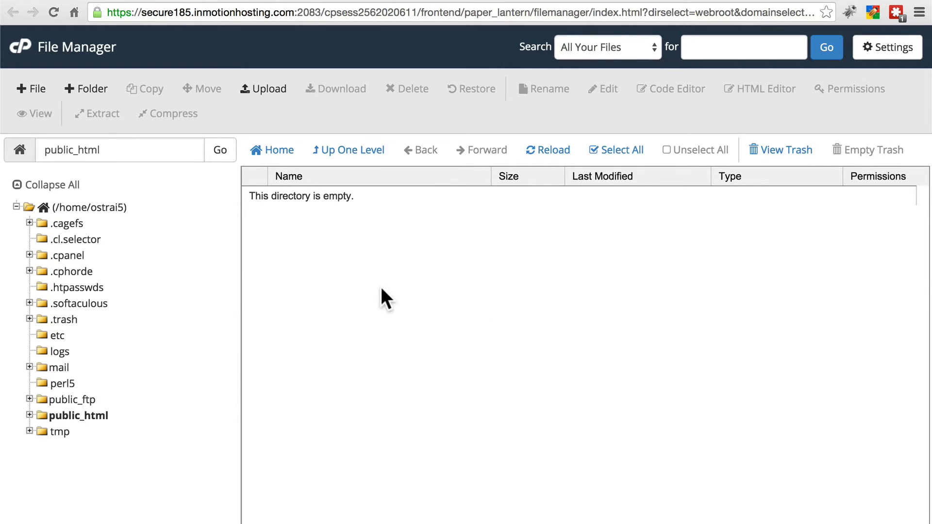
mouse_move(426, 369)
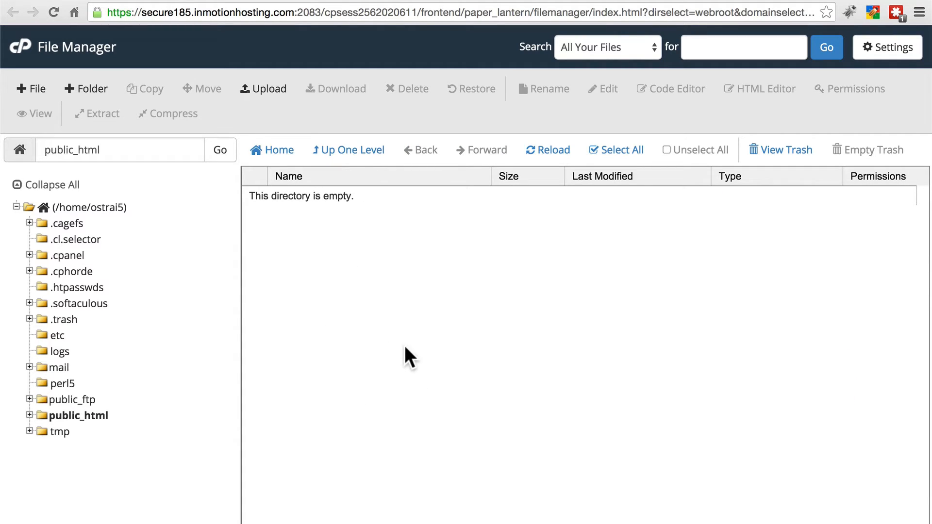
mouse_move(113, 425)
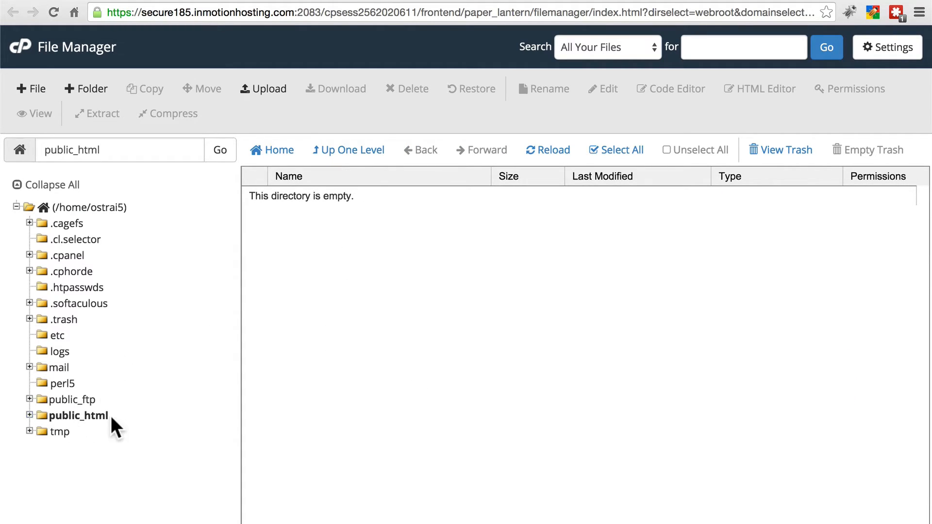
Upload public_html.tar.gz from the backup folder into public_html.
left_click(263, 88)
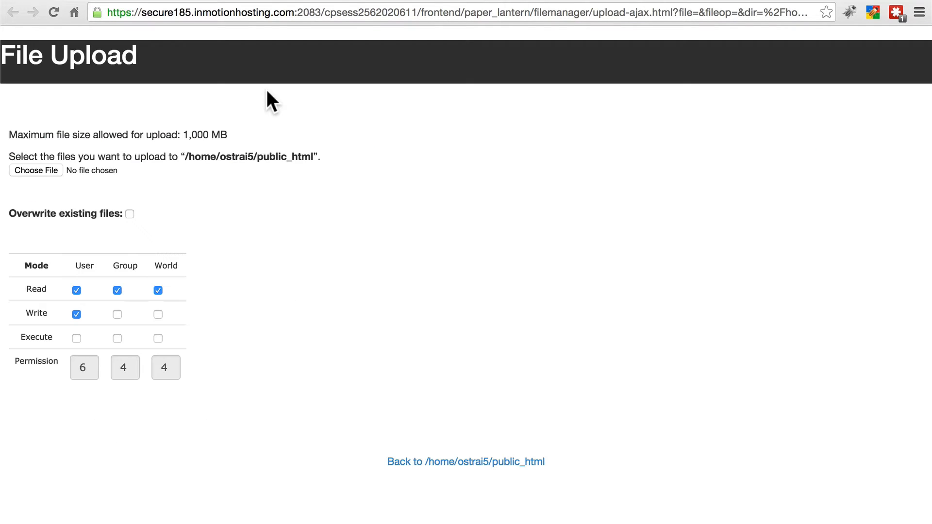
left_click(36, 171)
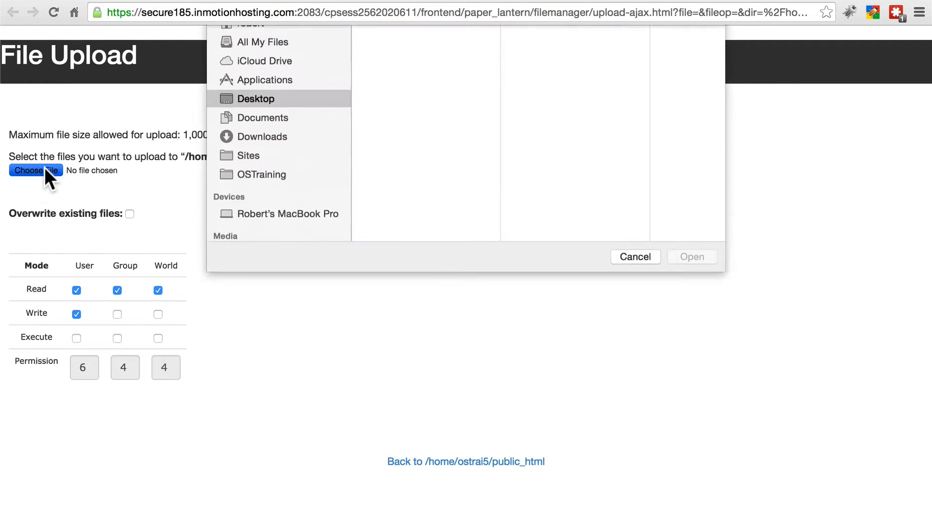
left_click(484, 77)
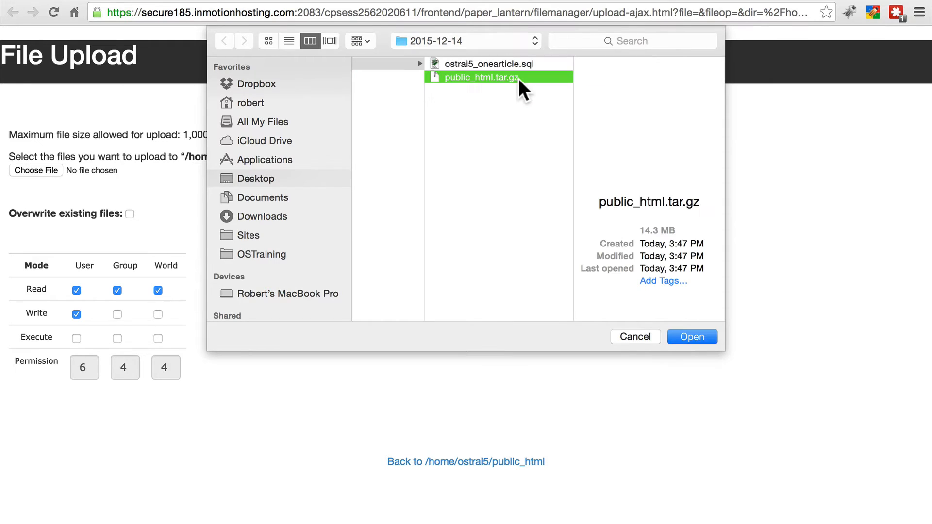
left_click(691, 337)
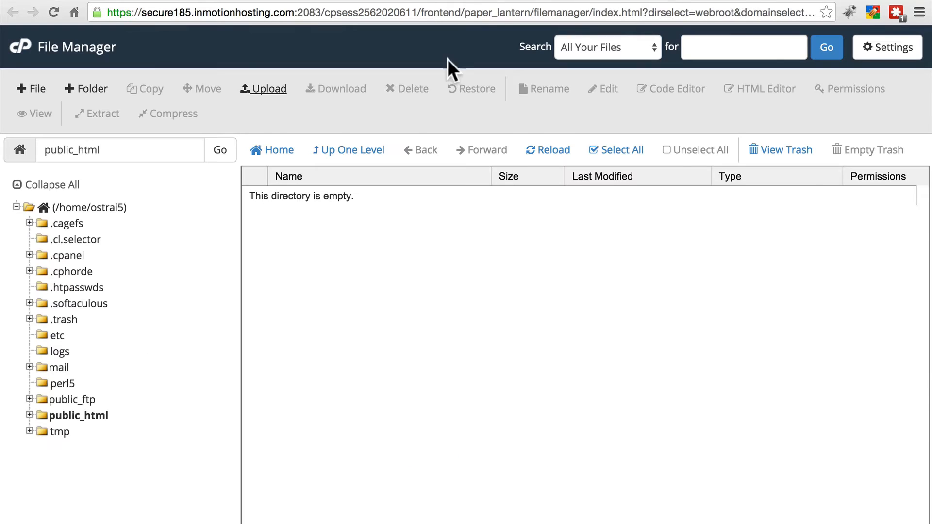
mouse_move(553, 149)
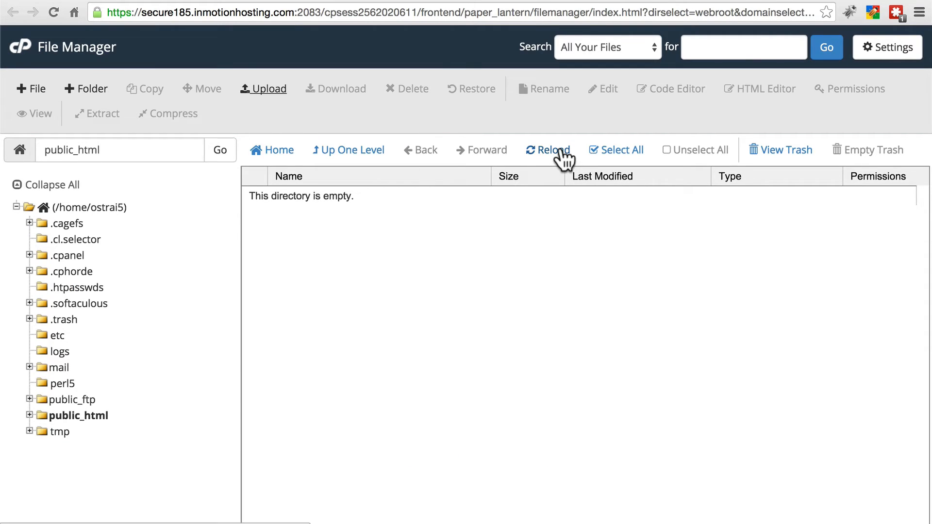
Reload the folder listing and select the uploaded public_html.tar.gz archive.
left_click(547, 149)
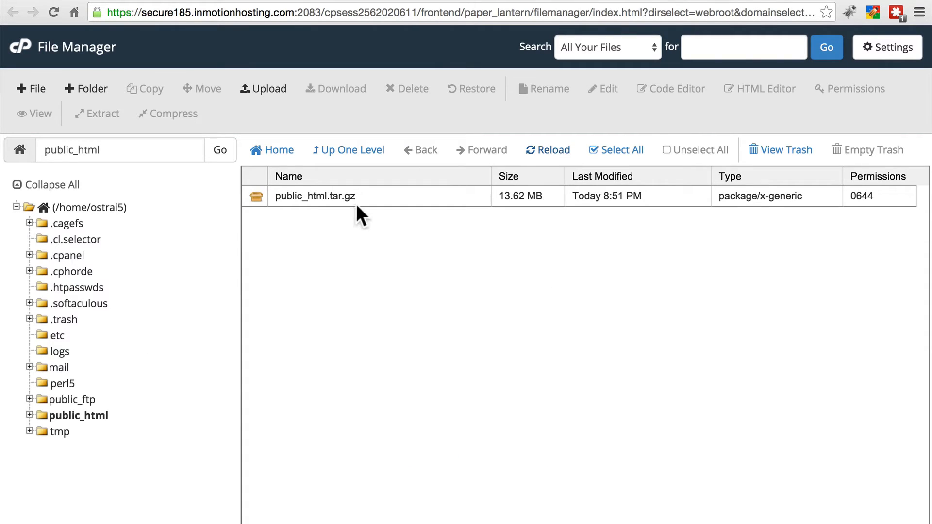
left_click(315, 196)
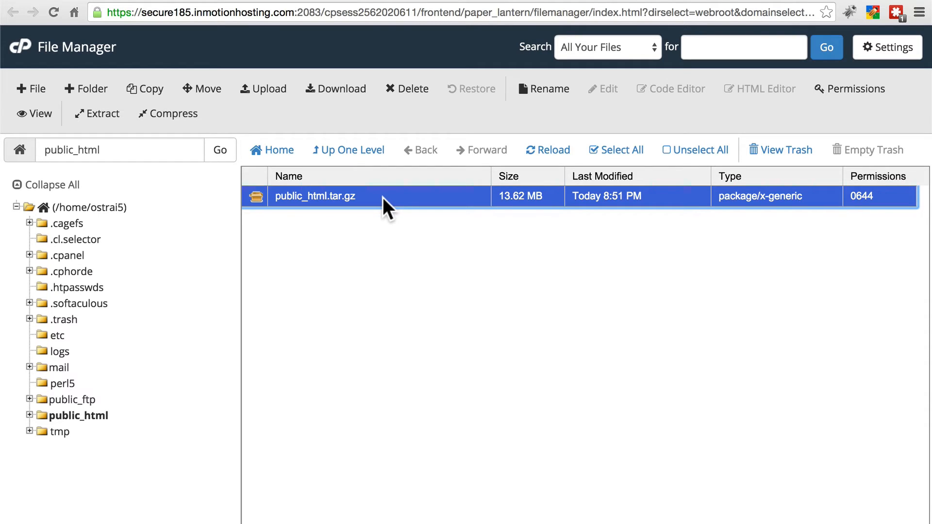
mouse_move(364, 142)
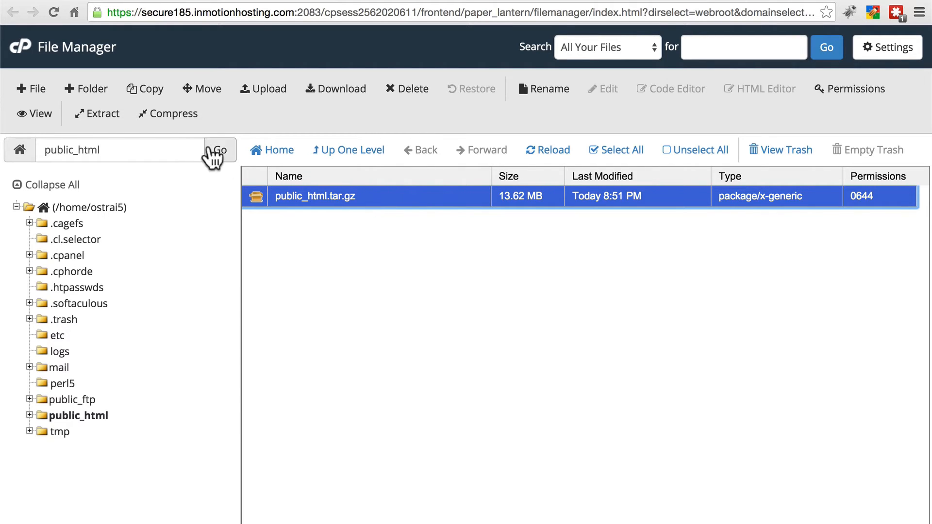
Extract public_html.tar.gz into the public_html folder and close the results.
left_click(96, 112)
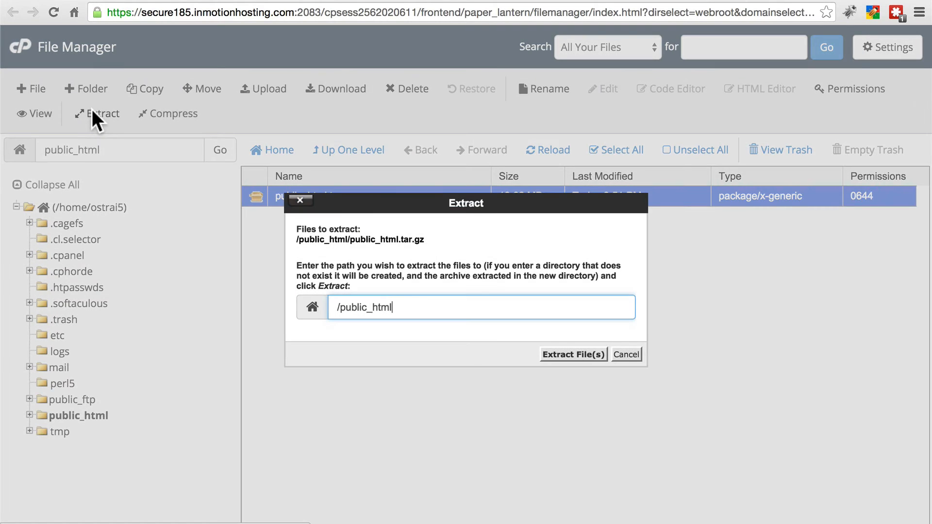
left_click(573, 354)
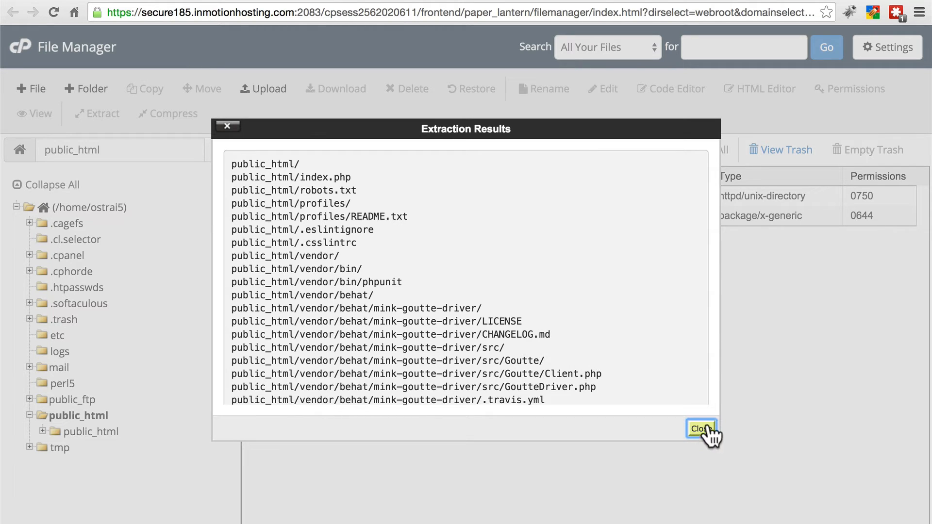
mouse_move(332, 322)
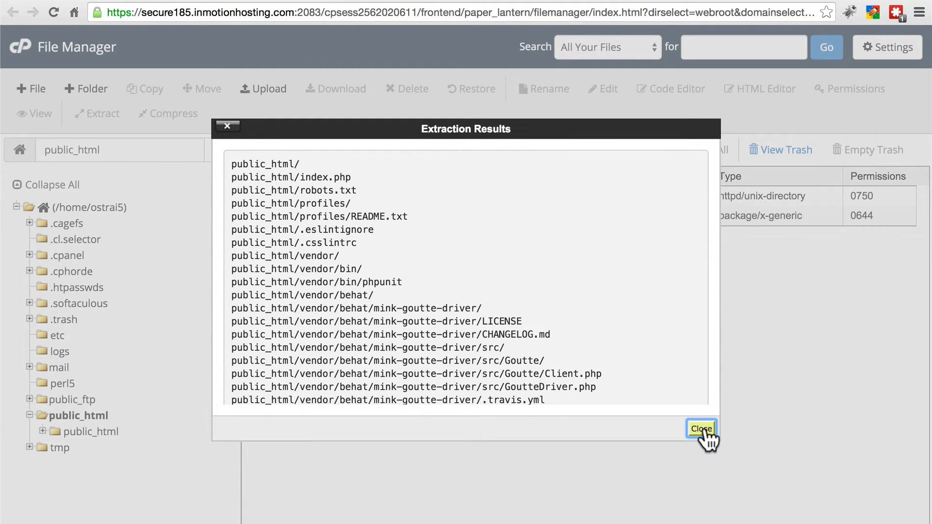
left_click(701, 428)
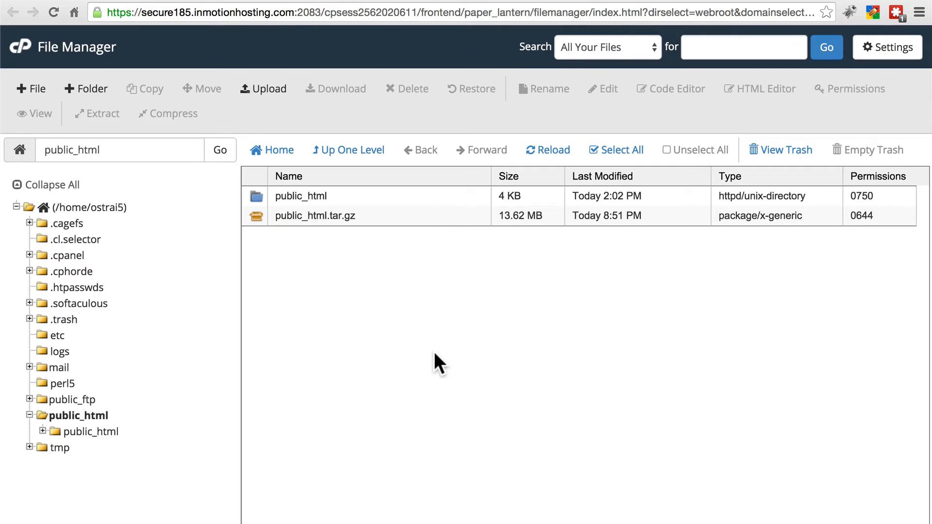
mouse_move(414, 319)
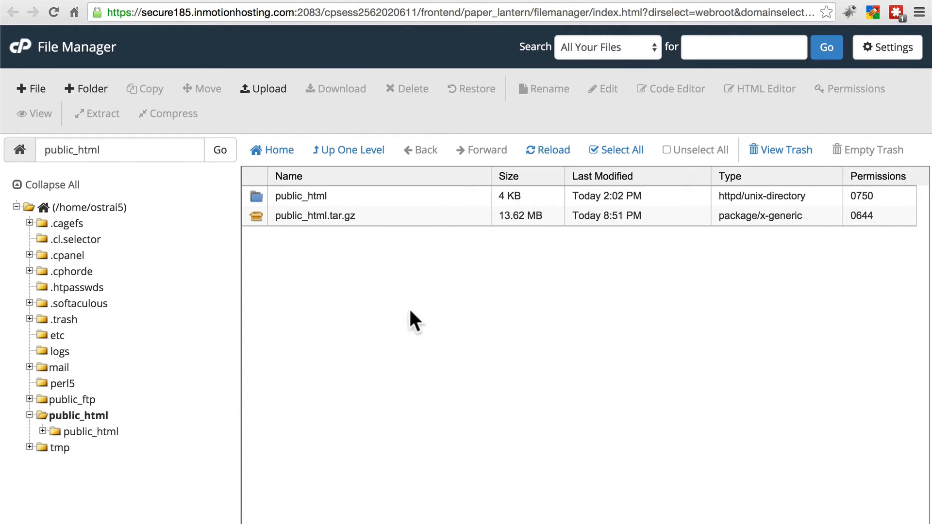
Delete the no-longer-needed public_html.tar.gz archive.
left_click(315, 216)
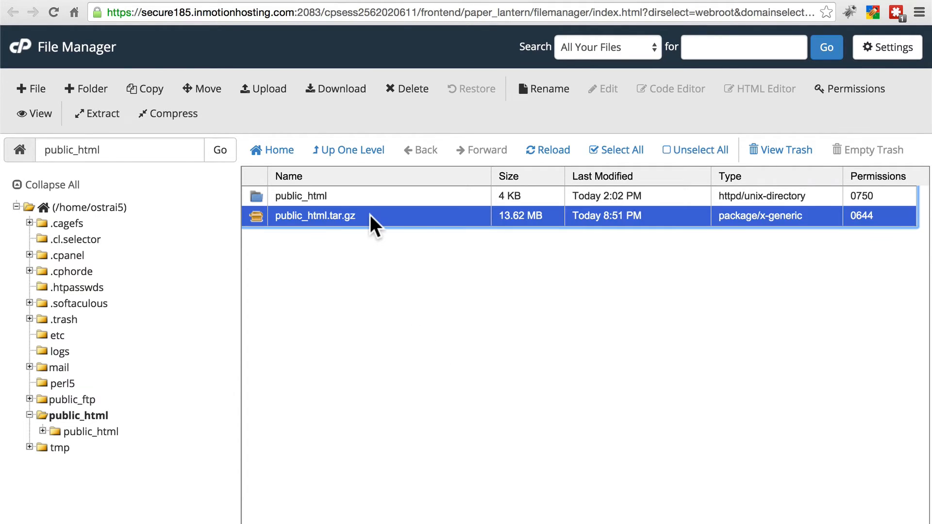
mouse_move(398, 98)
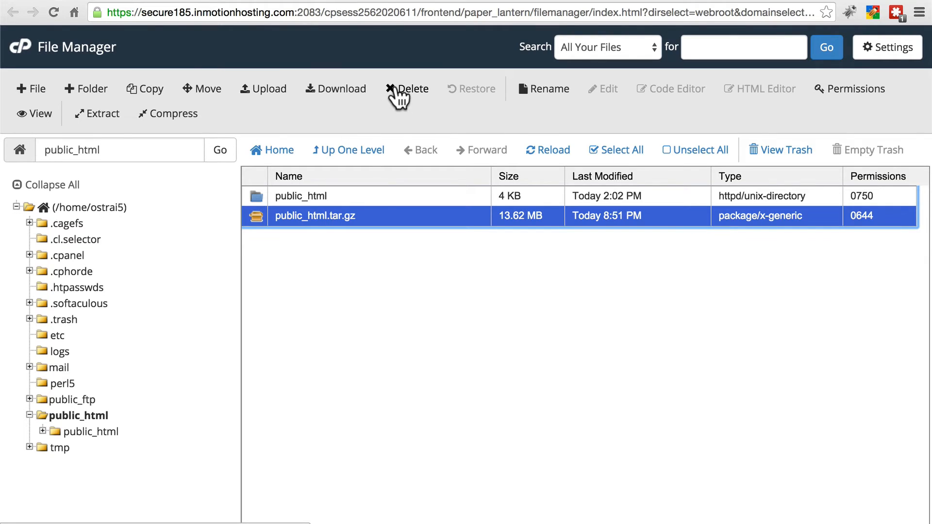
left_click(409, 88)
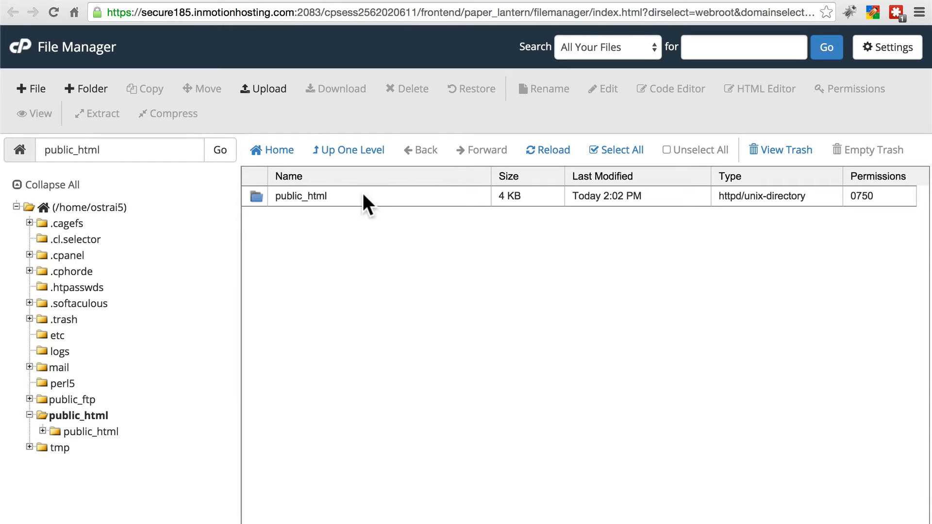
Select all Drupal files in the nested public_html folder and move them to /public_html.
left_click(300, 196)
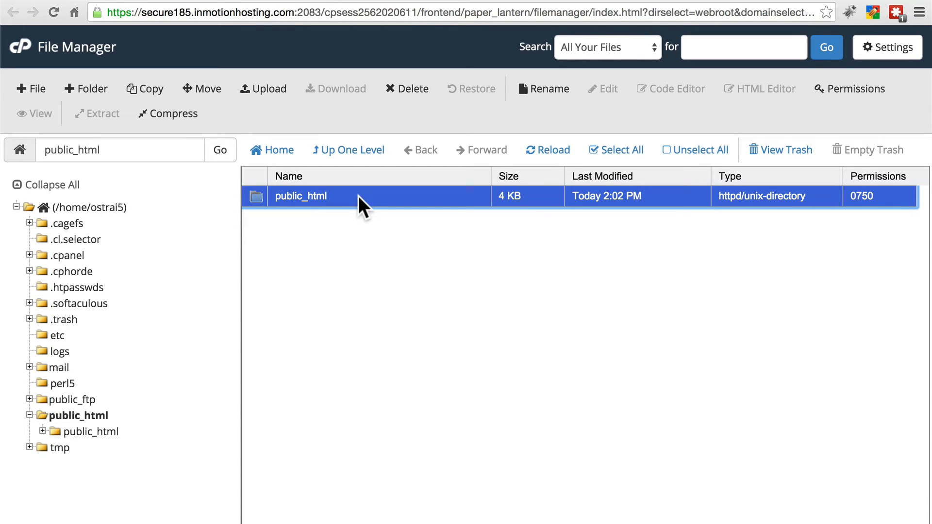
double_click(301, 196)
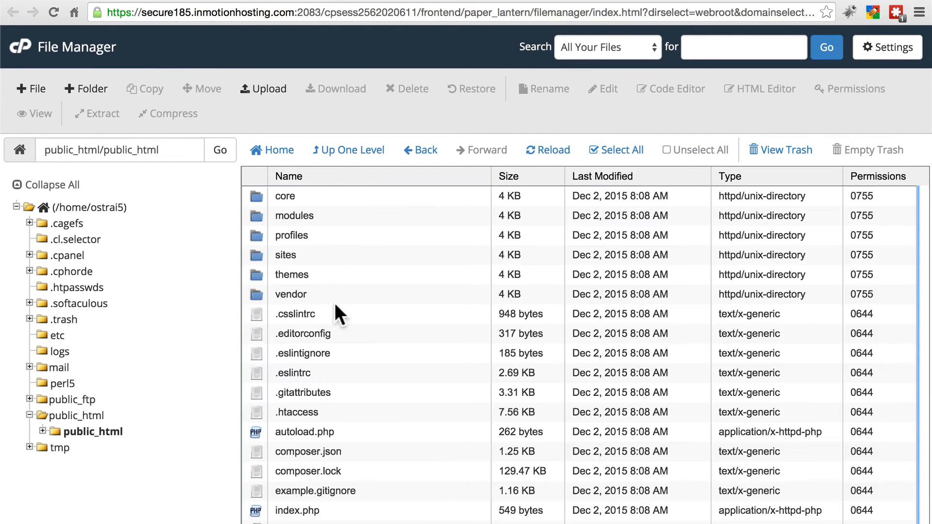
scroll("down", 3)
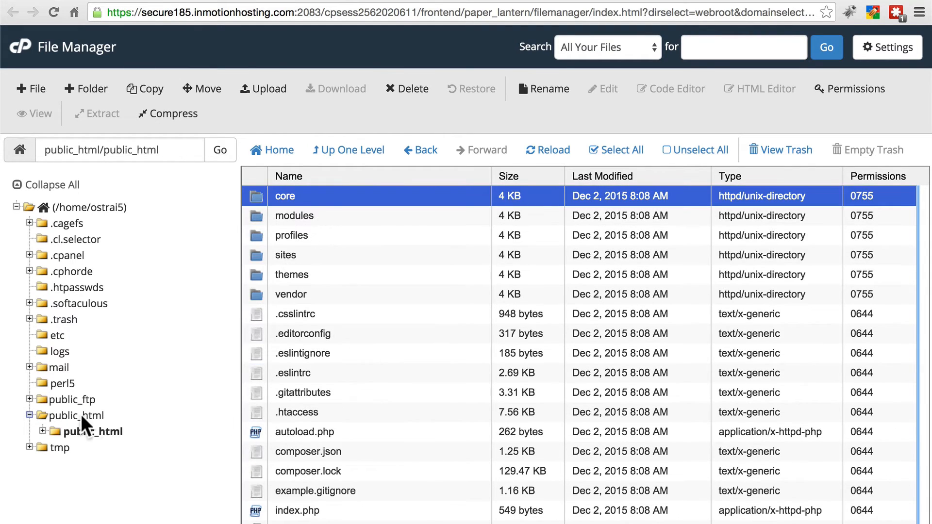
scroll("down", 3)
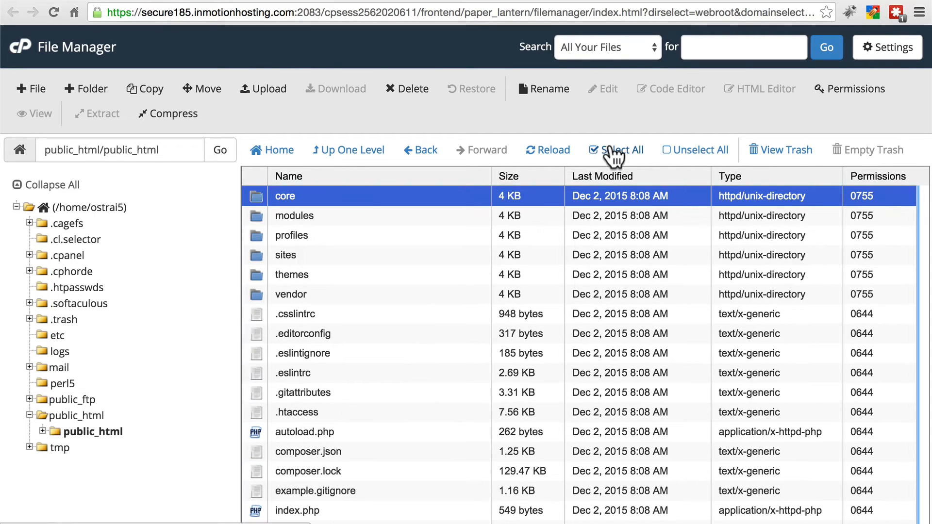
left_click(617, 150)
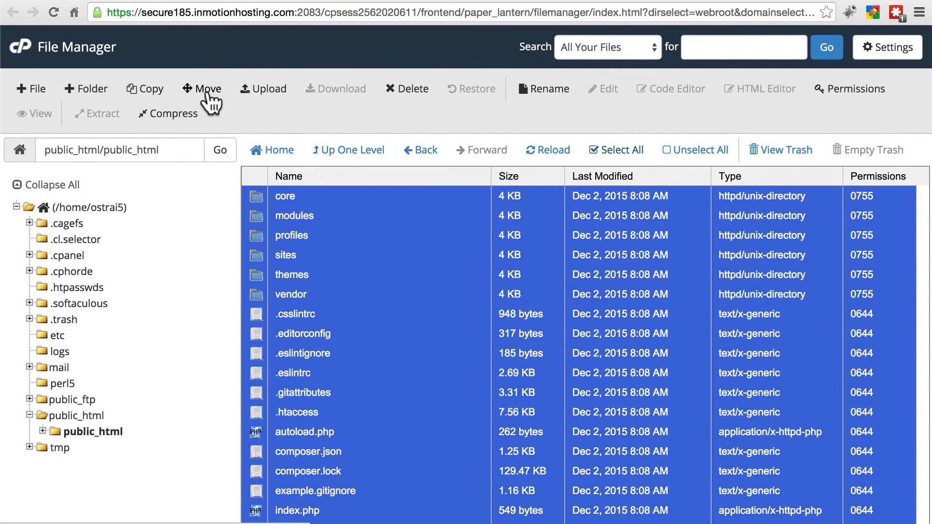
left_click(201, 88)
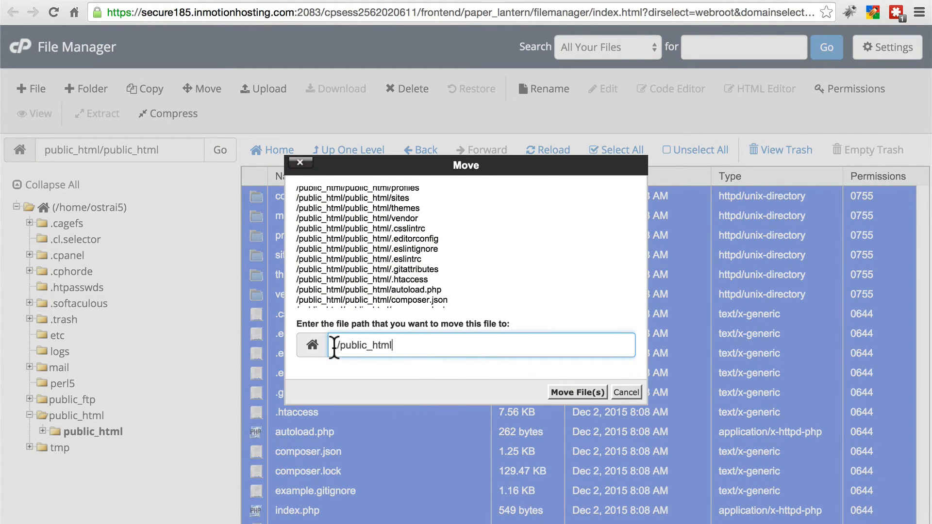
mouse_move(574, 369)
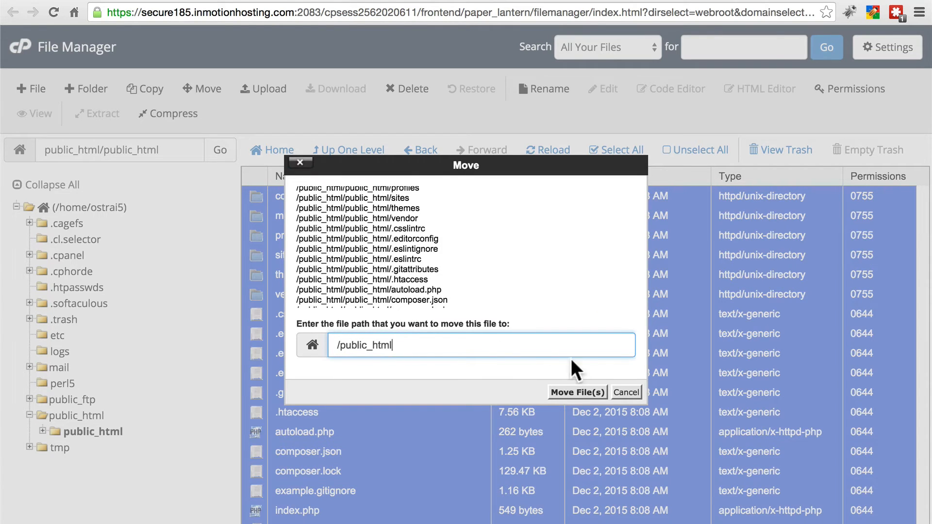
left_click(576, 392)
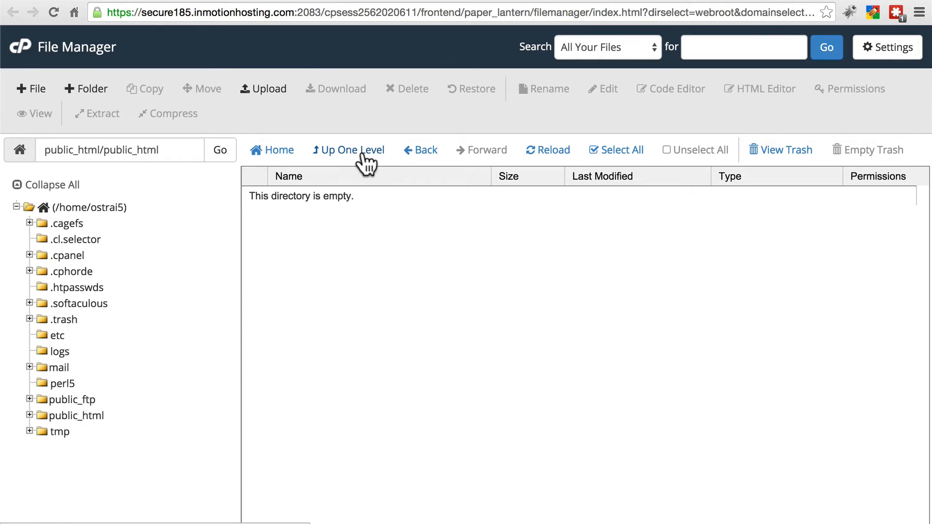
Go up one level and select the now-empty nested public_html folder.
left_click(347, 150)
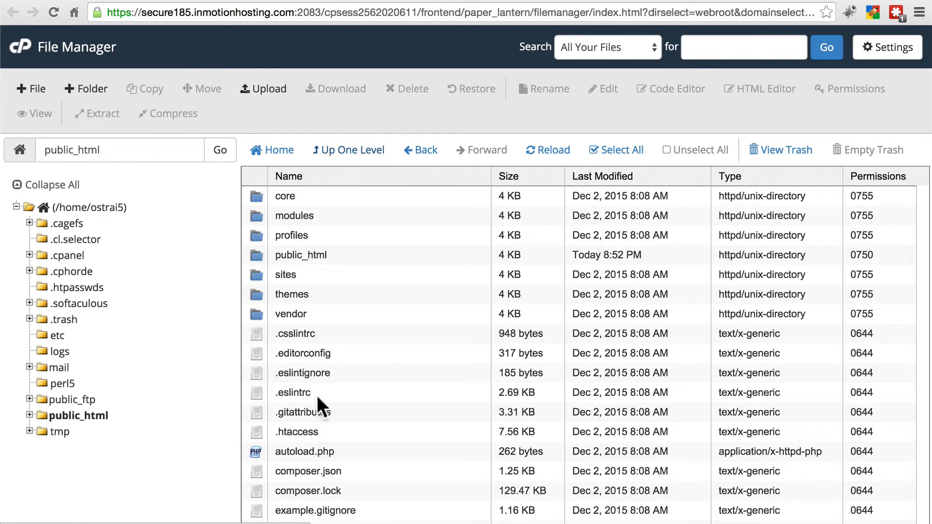
left_click(300, 255)
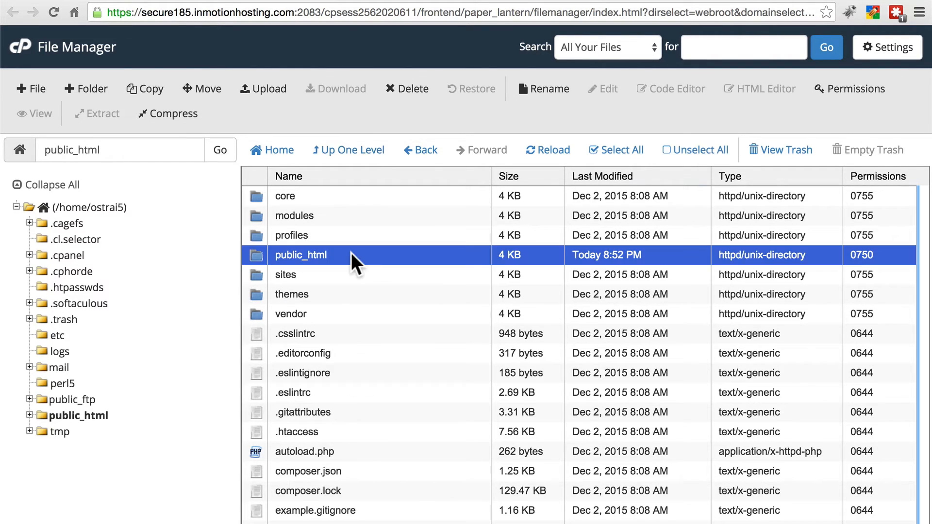
mouse_move(300, 255)
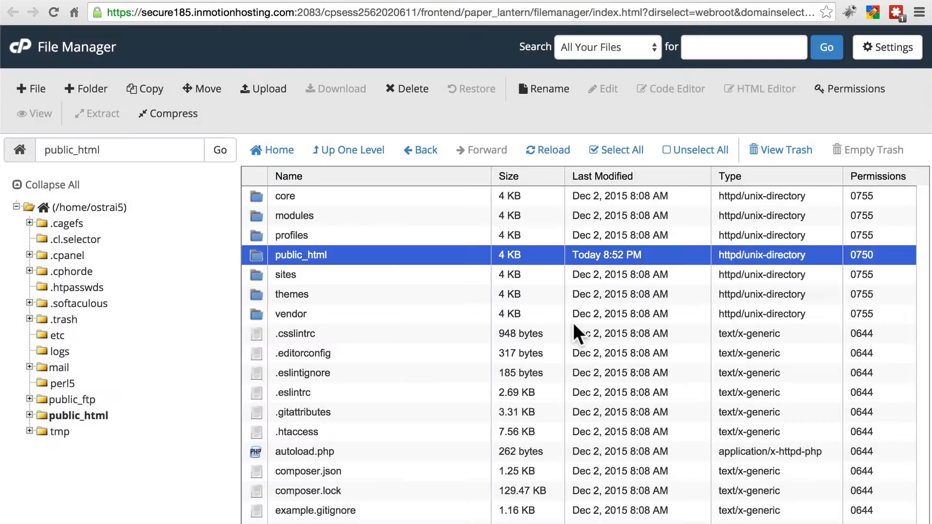
scroll("down", 3)
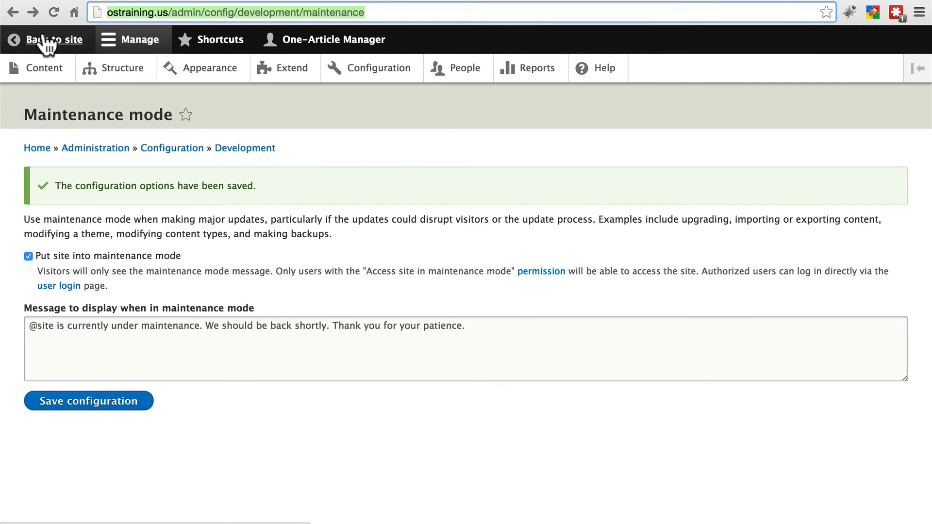
View the restored front page, check the Appearance admin page loads, and return to the site.
left_click(56, 39)
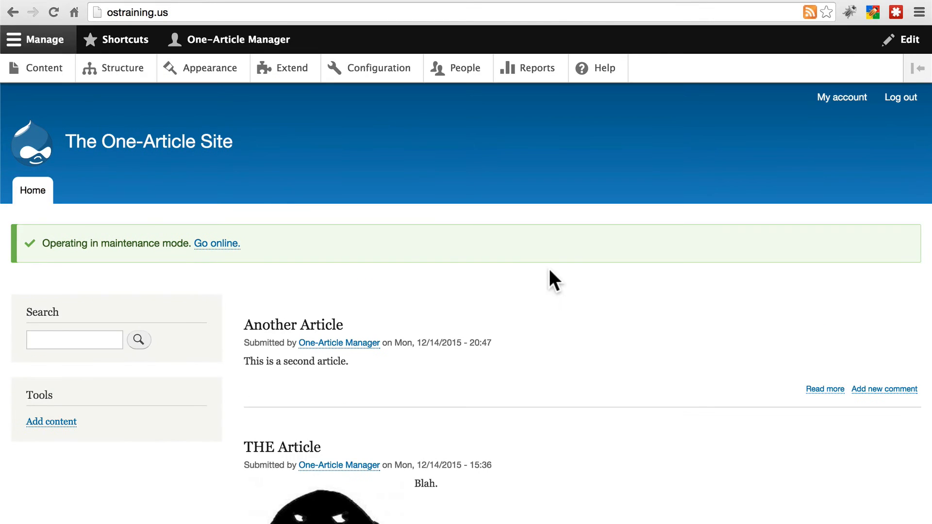
scroll("down", 3)
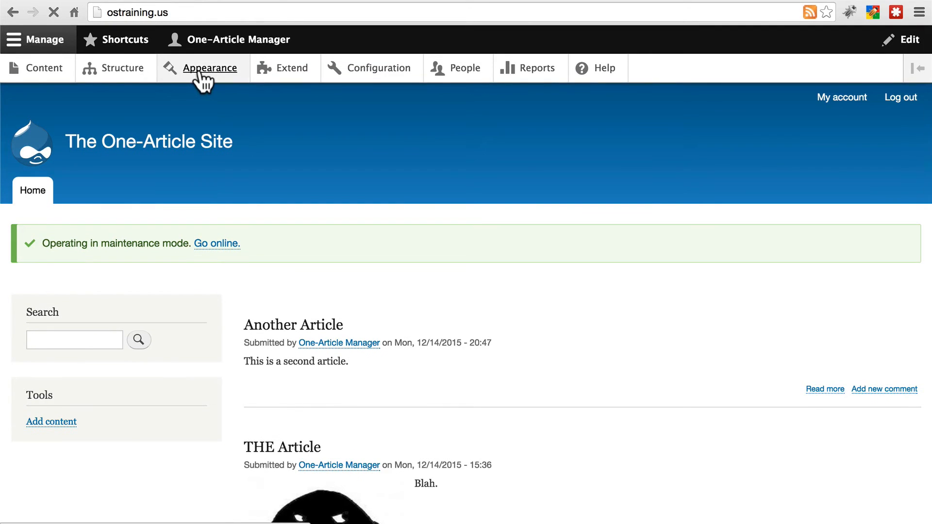
left_click(211, 68)
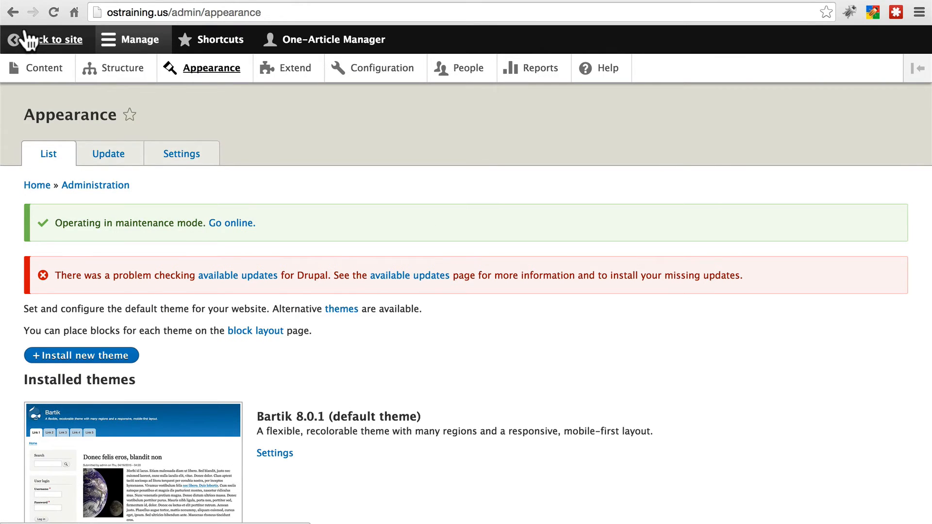
mouse_move(308, 300)
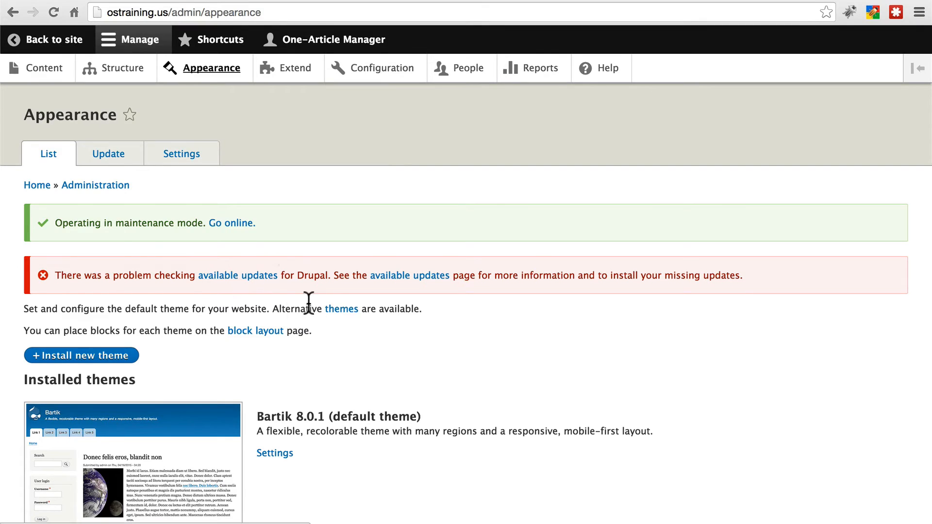
mouse_move(537, 300)
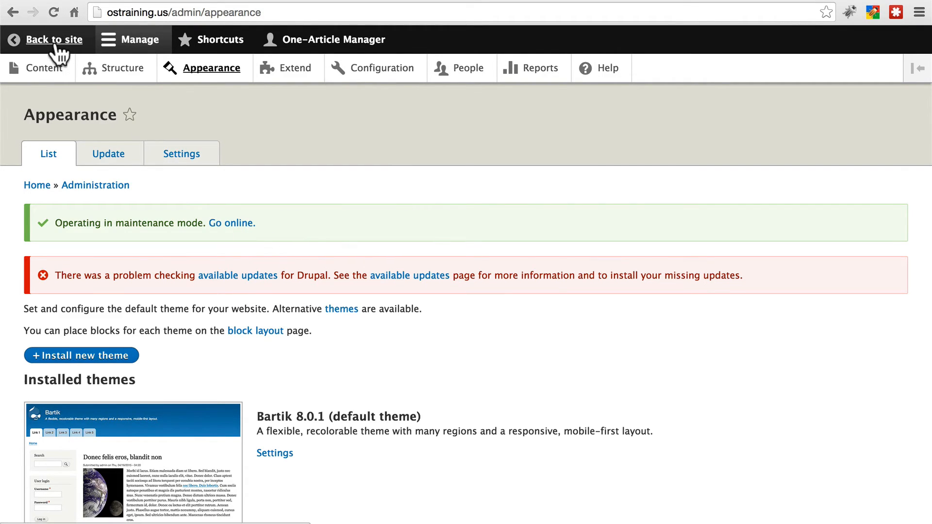
left_click(52, 39)
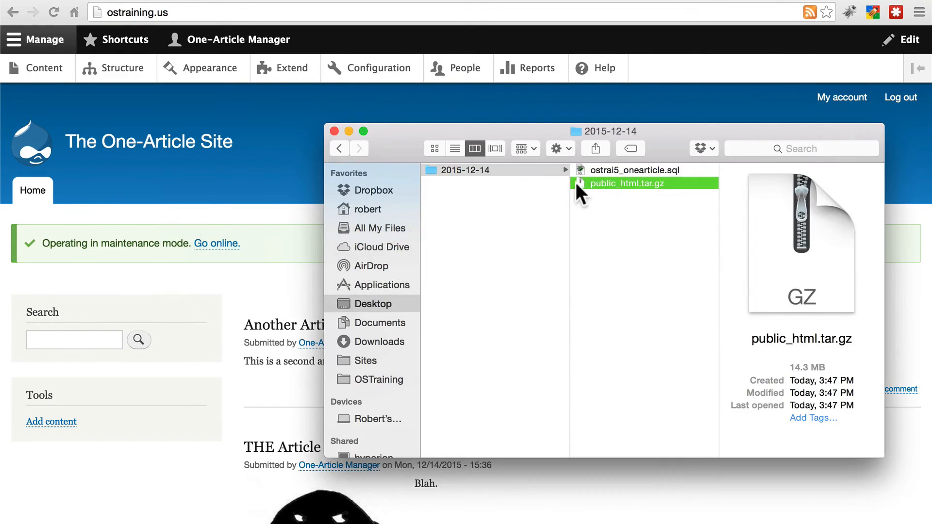
From cPanel open phpMyAdmin and go to the Operations tab of ostrai5_onearticle.
left_click(636, 170)
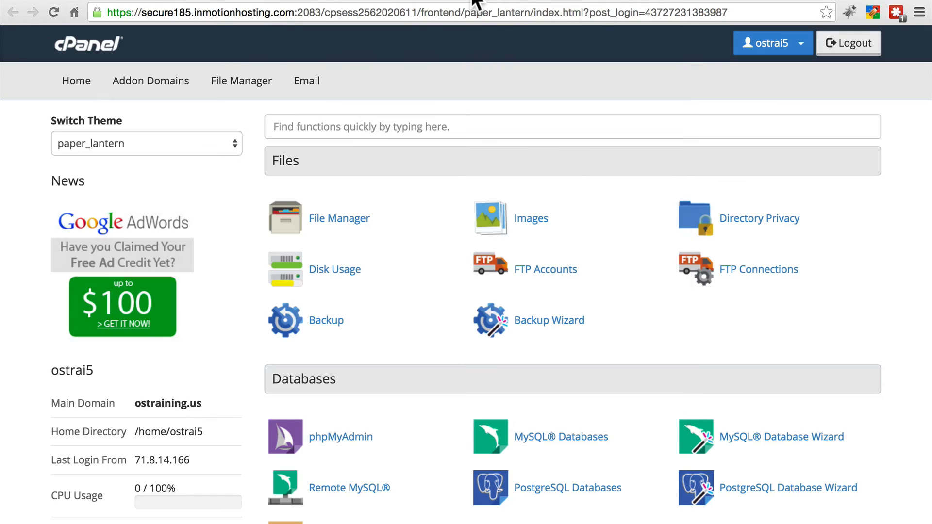
scroll("down", 3)
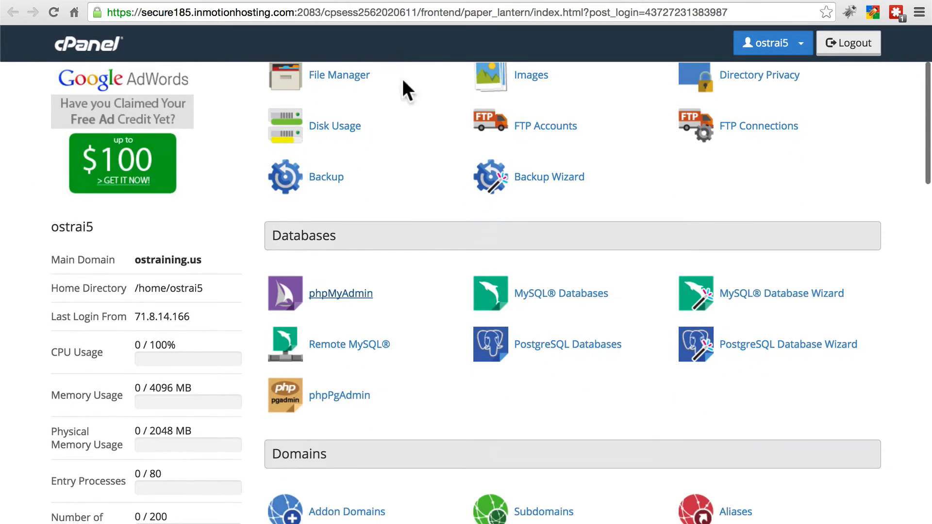
left_click(340, 293)
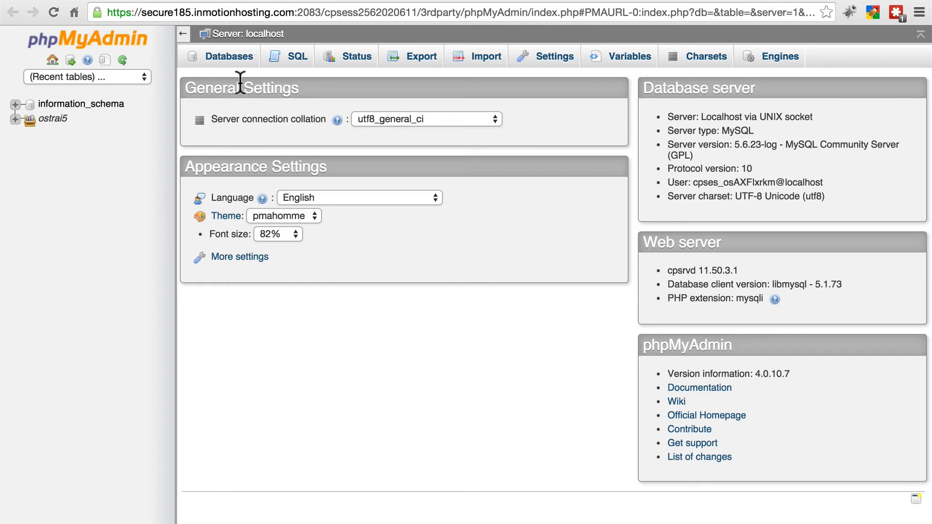
left_click(228, 56)
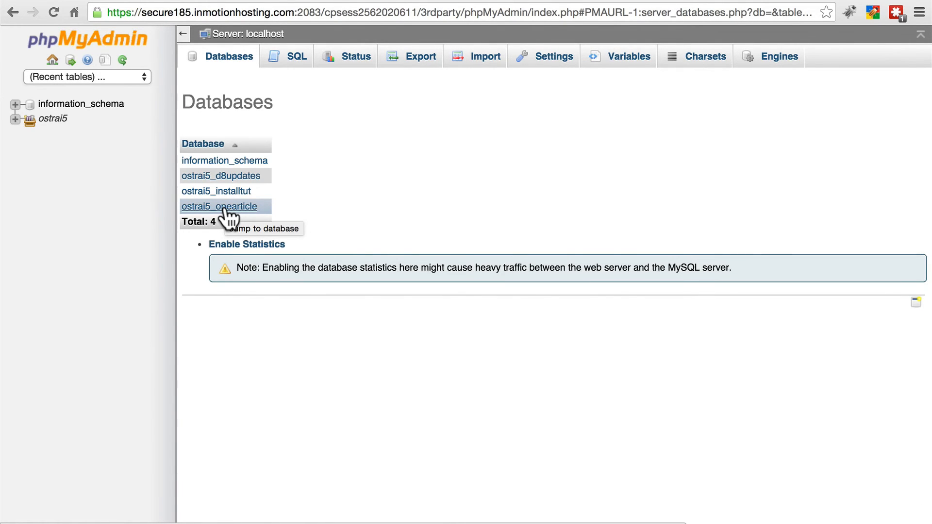
left_click(219, 206)
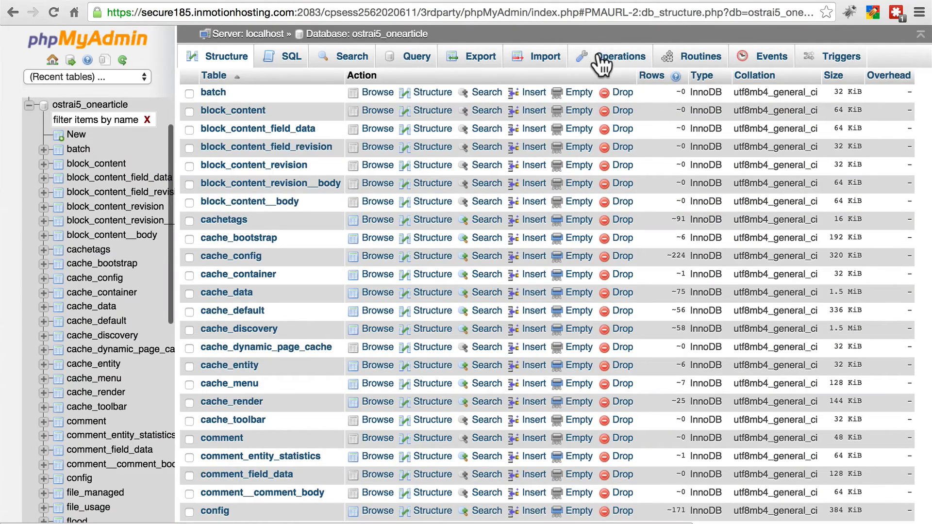
left_click(620, 57)
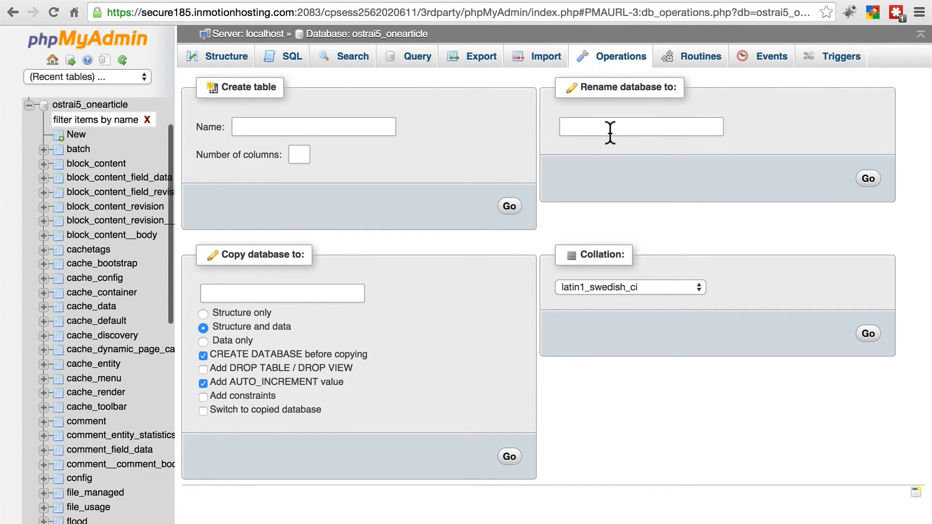
Rename the database to ostrai5_compromised and confirm dropping the old one.
type("ostrai5_")
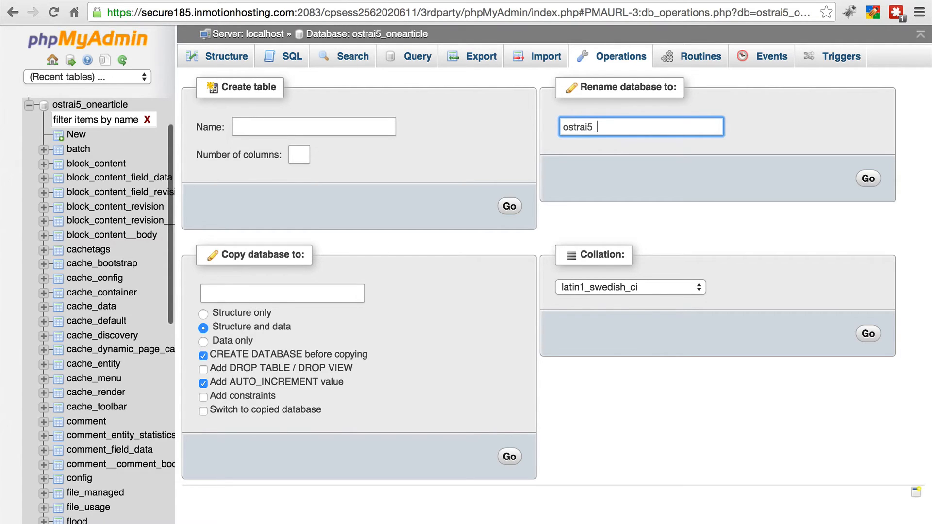
type("compromised")
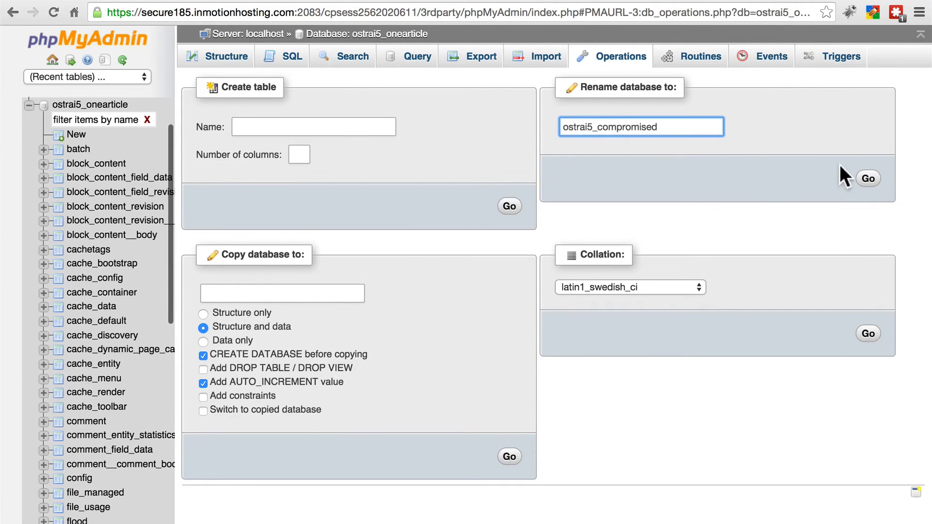
left_click(867, 179)
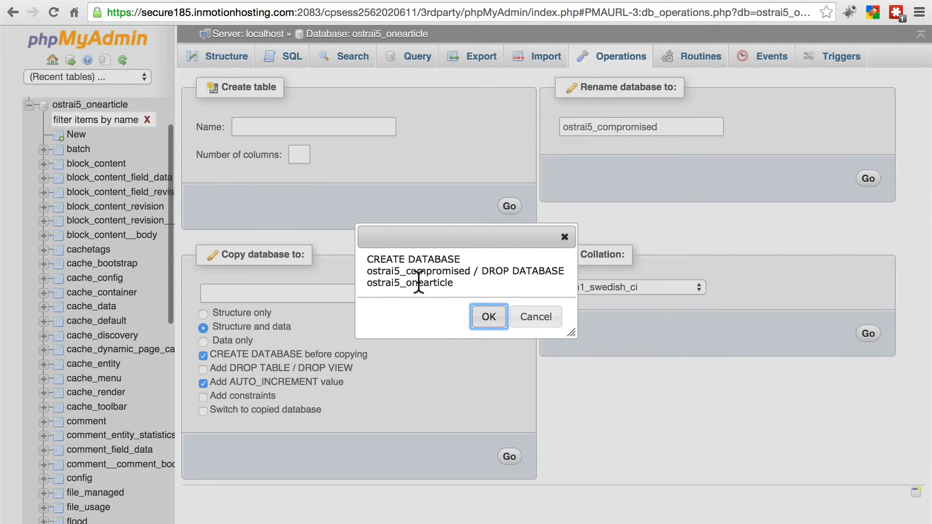
left_click(488, 317)
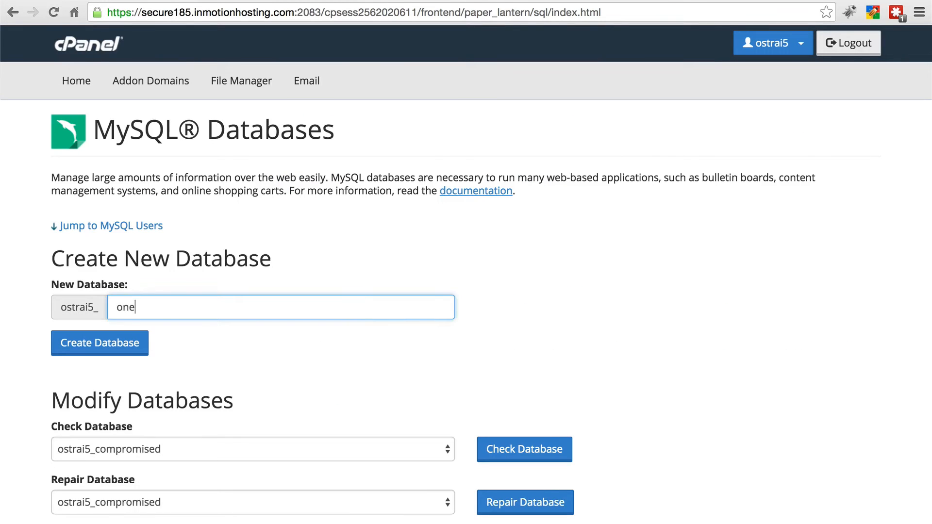
Enter 'onearticle' as the new database name, completing the ostrai5_ prefix.
type("article")
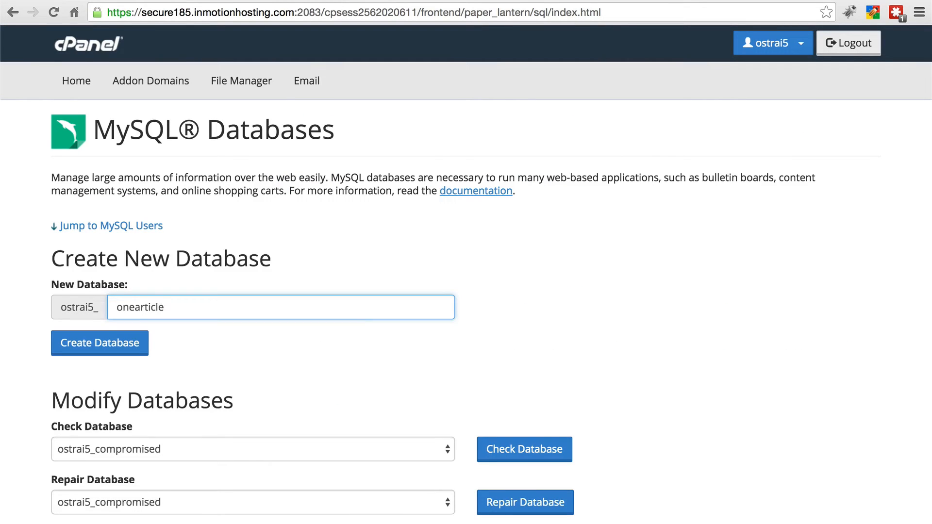
mouse_move(100, 280)
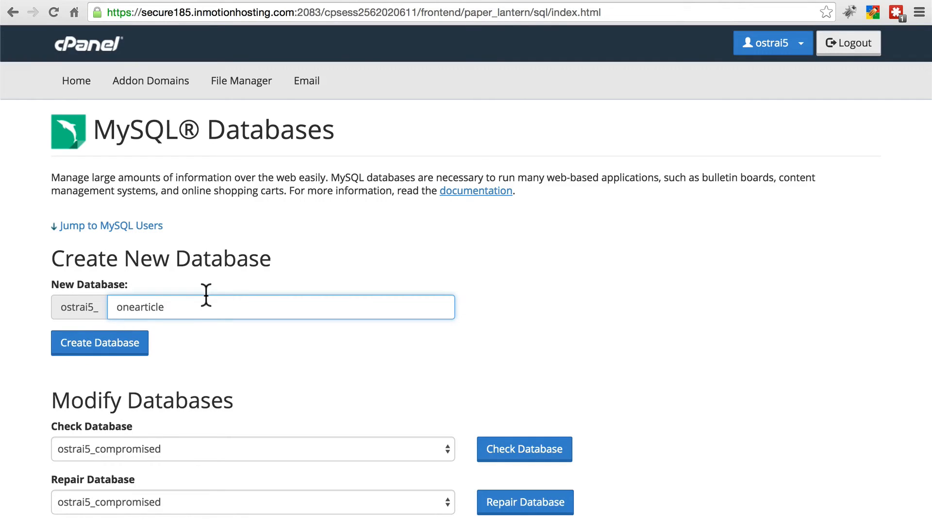
mouse_move(220, 380)
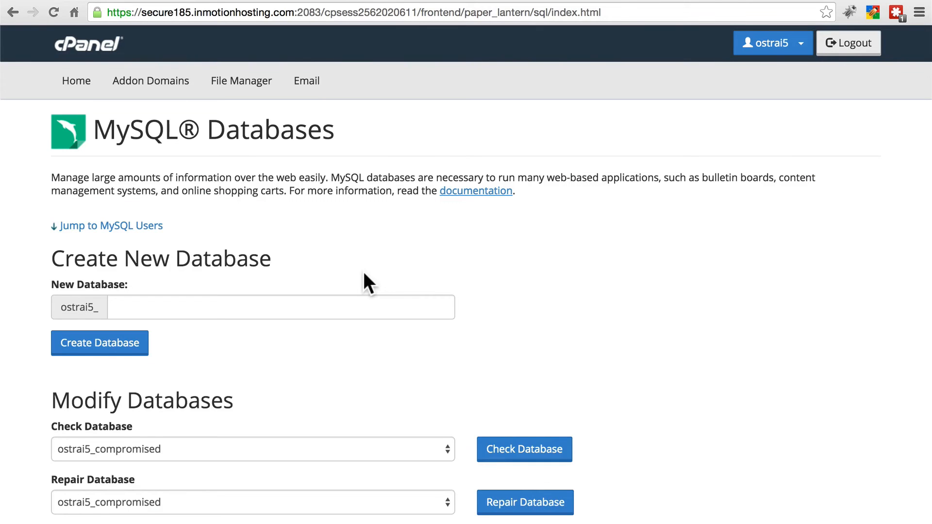
Add the user to ostrai5_onearticle and grant All Privileges.
scroll("down", 3)
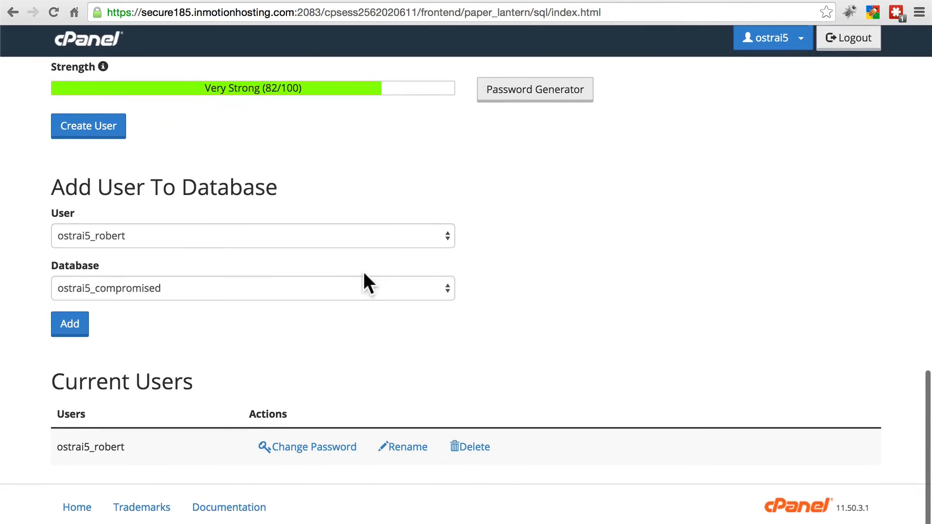
left_click(252, 289)
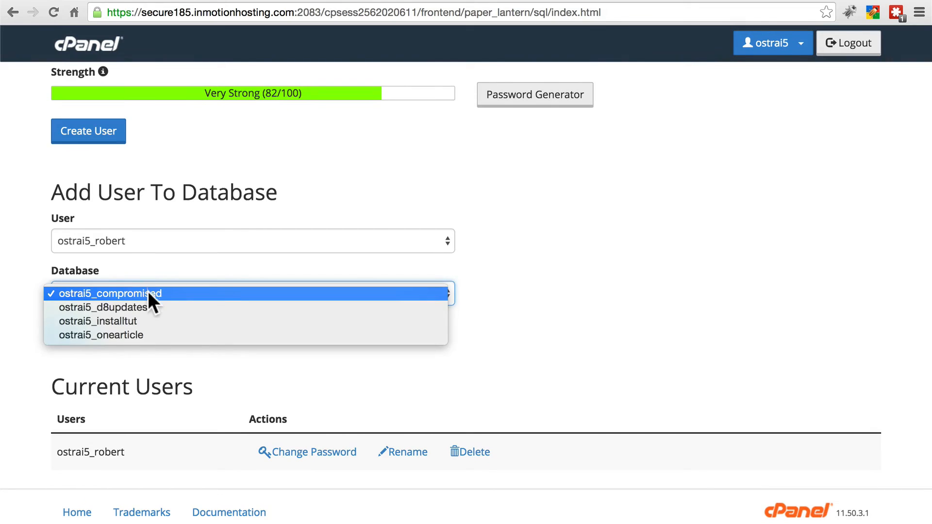
left_click(101, 335)
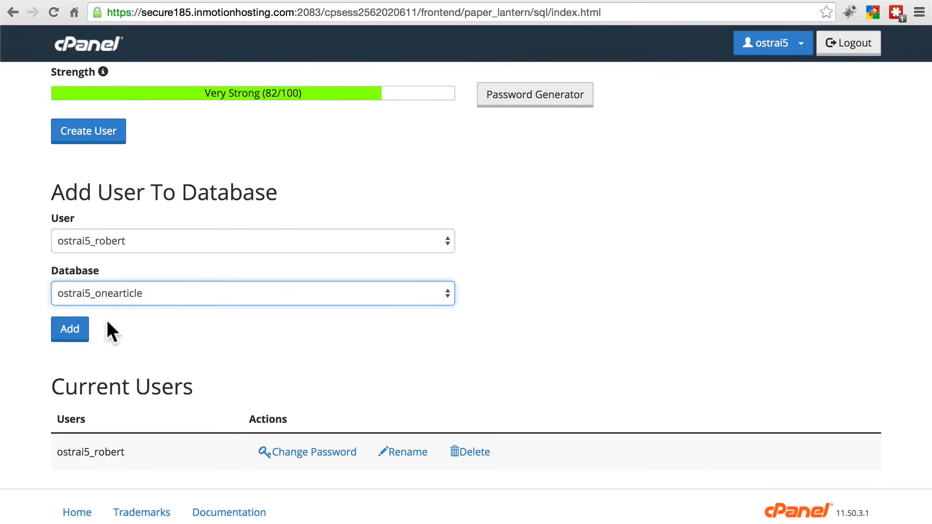
left_click(70, 329)
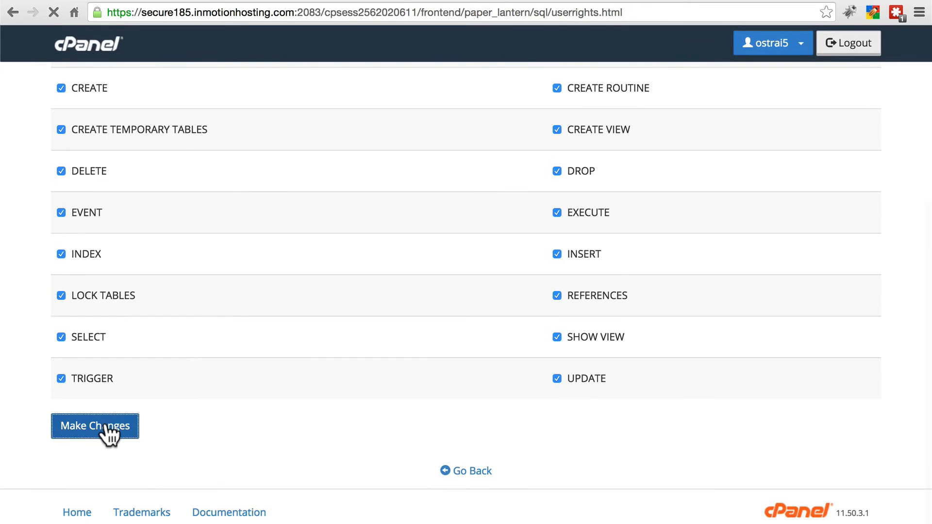
left_click(94, 427)
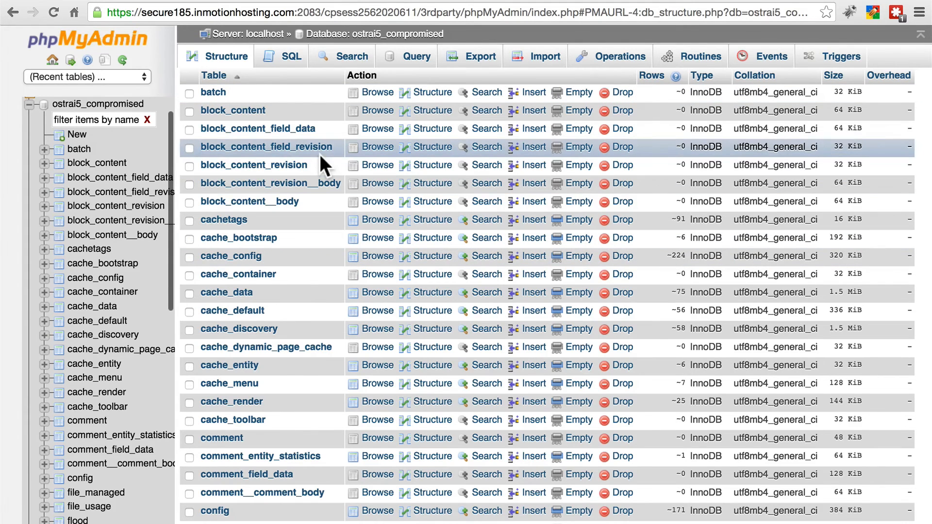
mouse_move(247, 95)
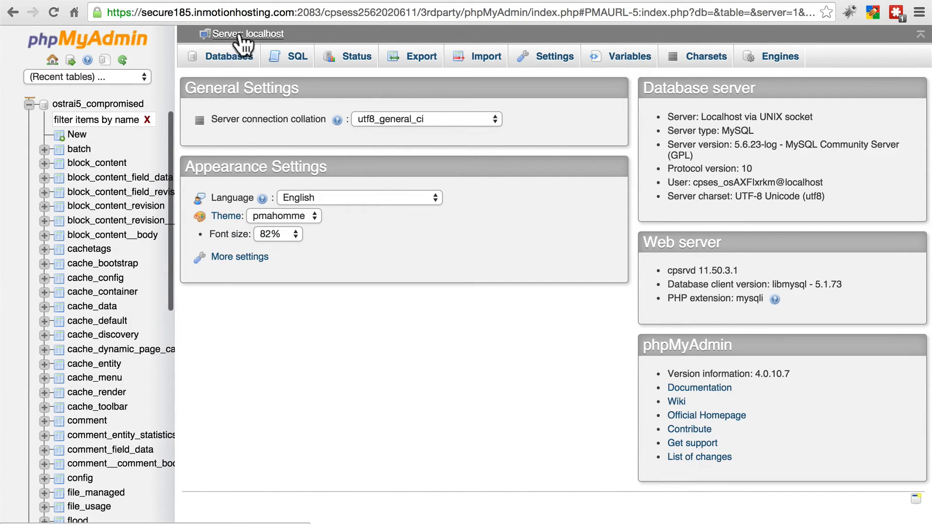
Navigate from the localhost server to the ostrai5_onearticle database's Import page.
left_click(229, 56)
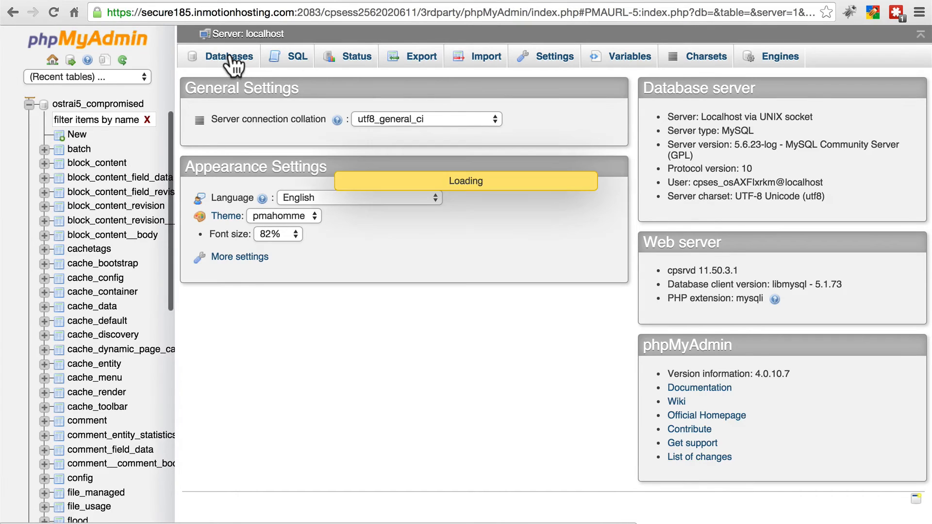
left_click(229, 56)
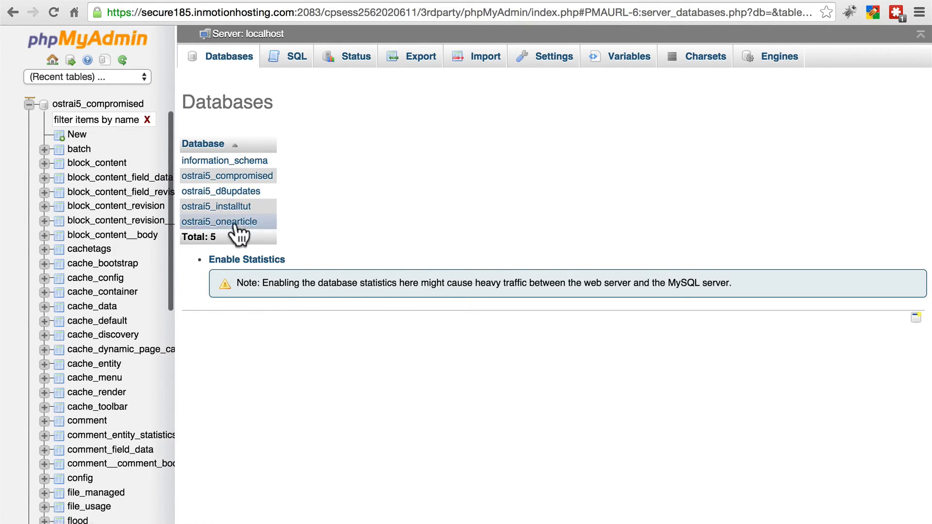
left_click(219, 221)
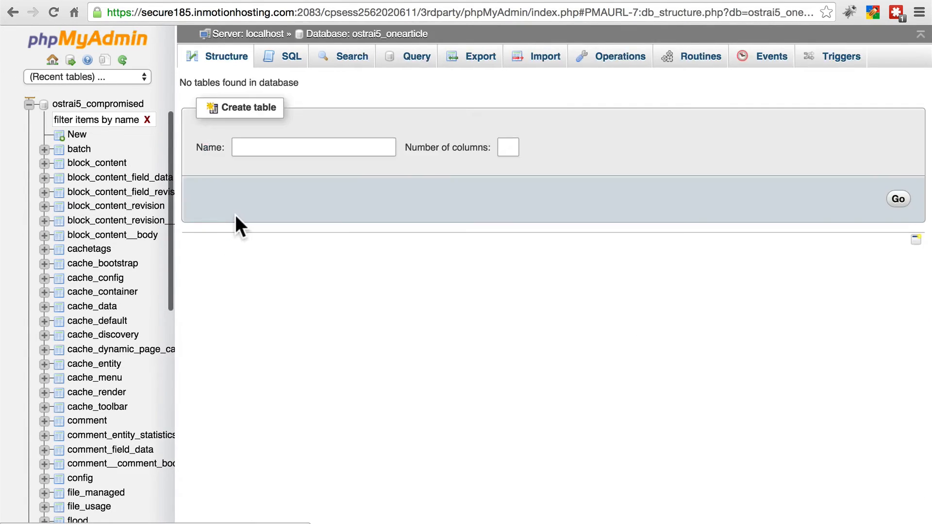
mouse_move(216, 86)
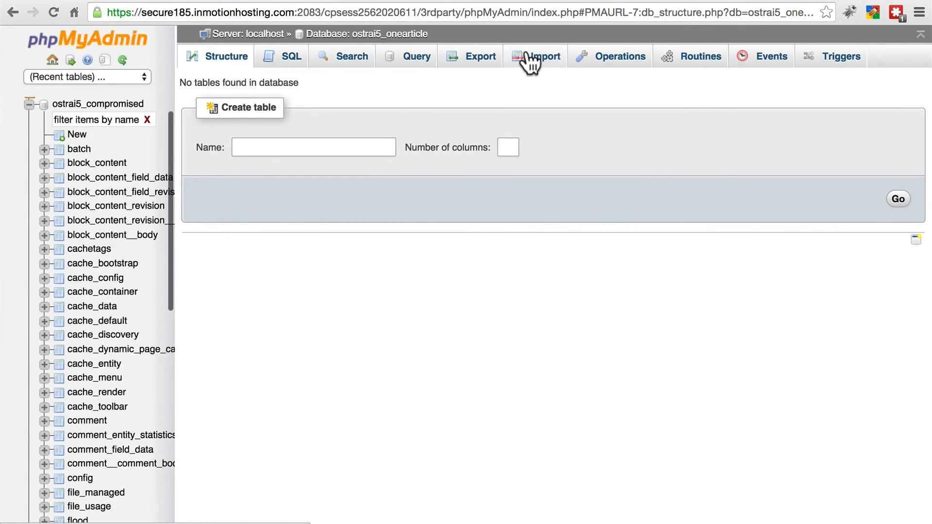
left_click(544, 56)
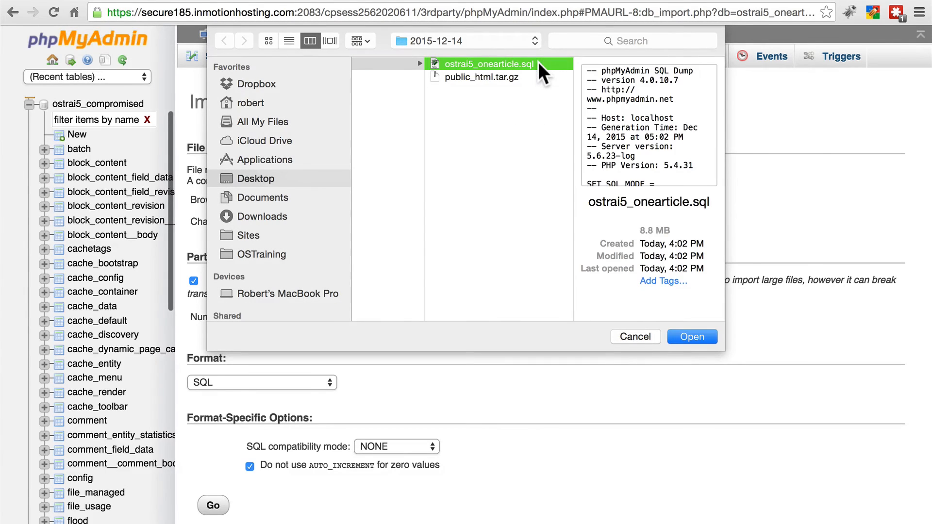
Choose ostrai5_onearticle.sql and run the import, executing 249 queries.
left_click(691, 336)
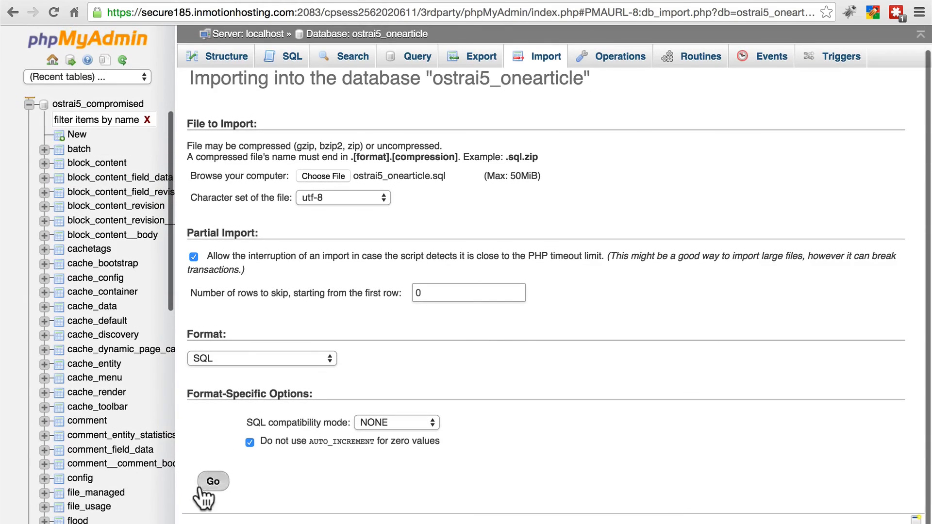
left_click(213, 480)
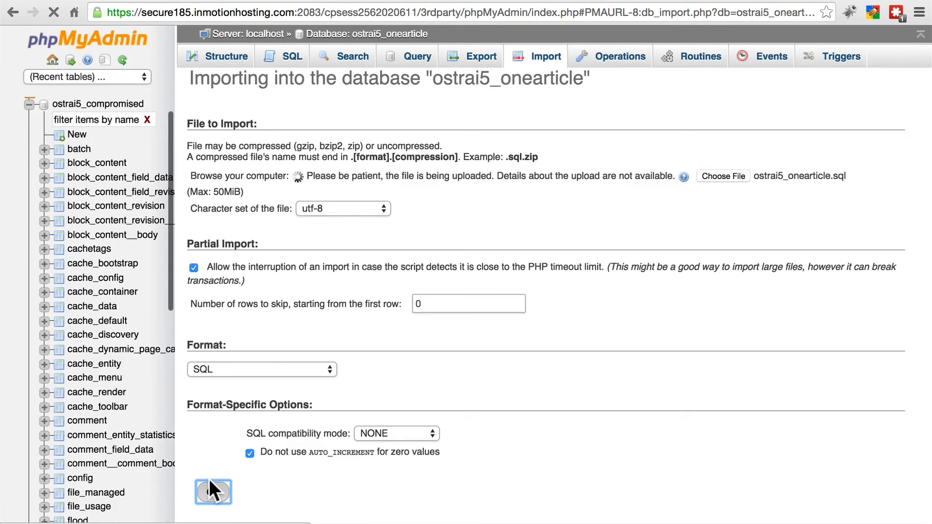
left_click(213, 492)
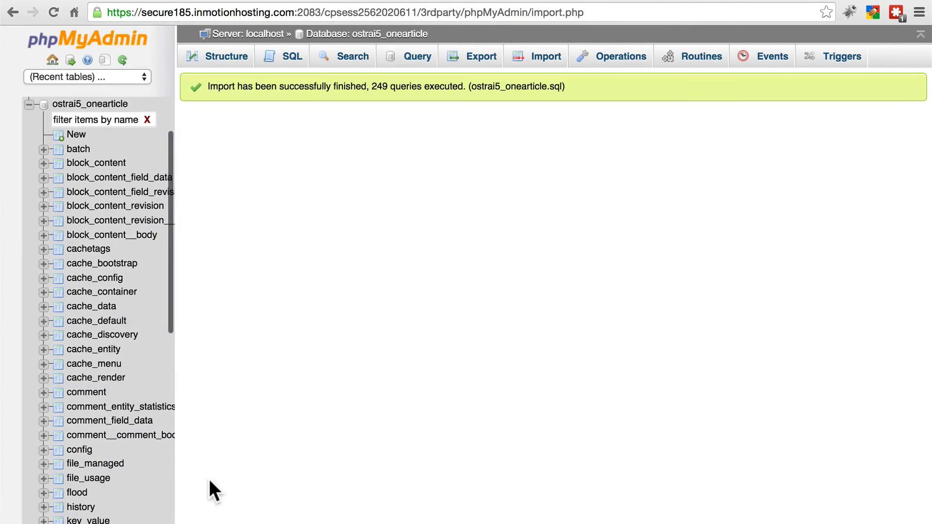
mouse_move(246, 329)
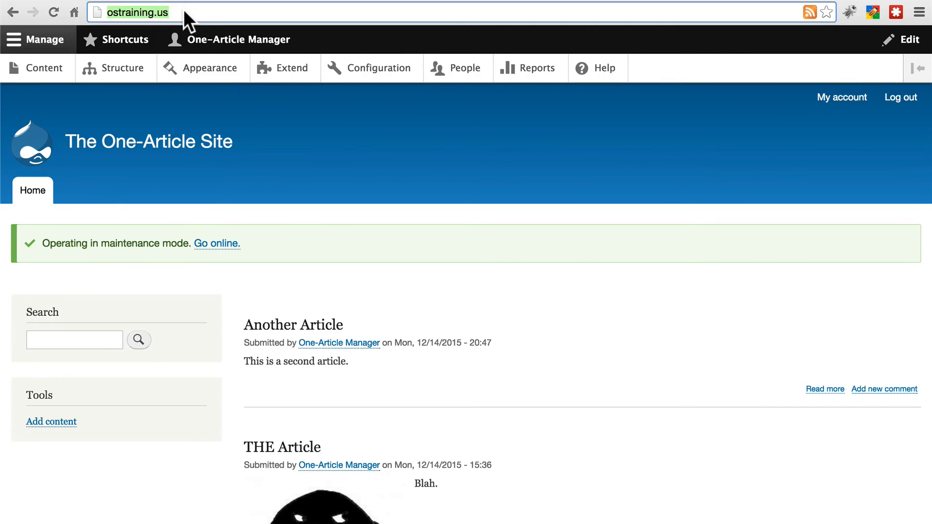
Visit /update.php and continue past the overview to find no pending updates.
type("/update.php")
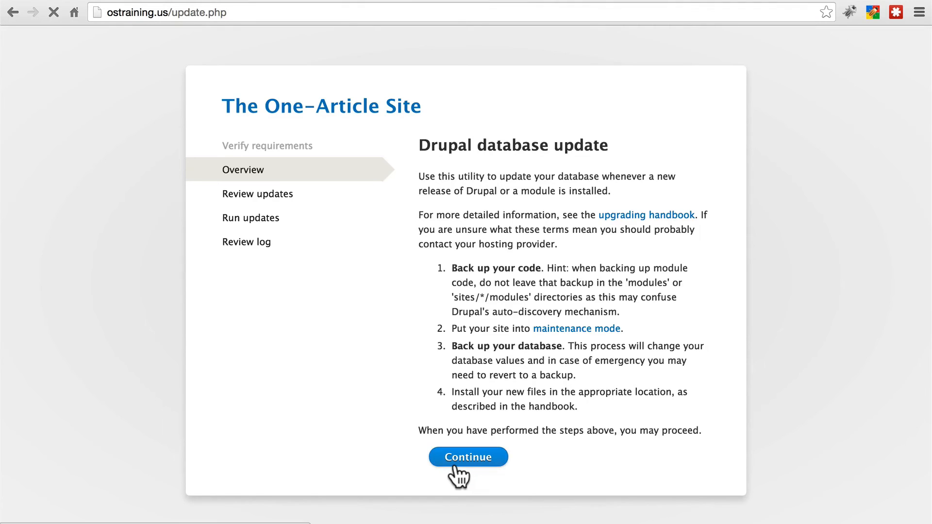
left_click(468, 457)
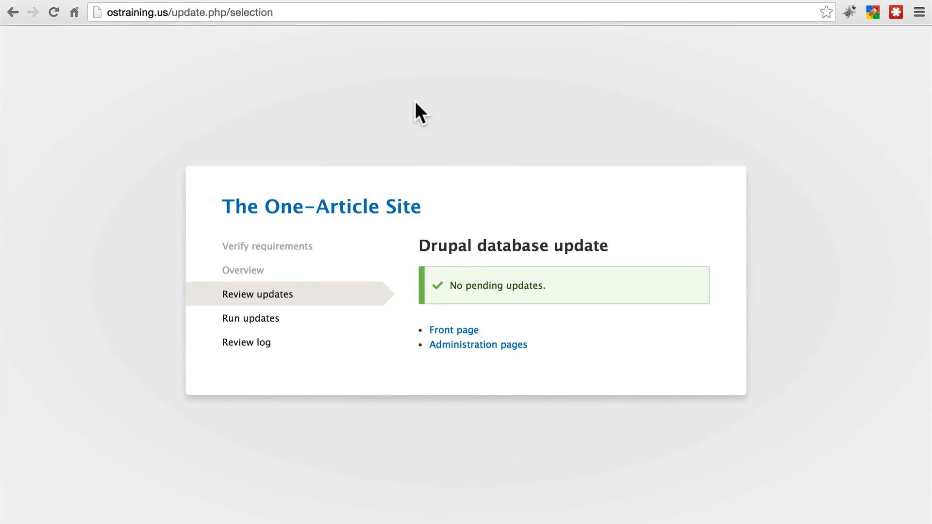
mouse_move(625, 238)
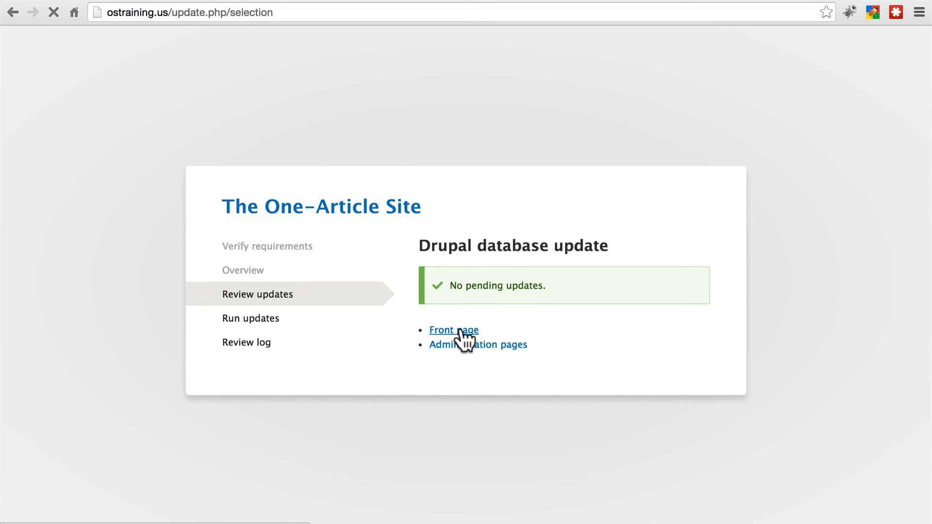
Return to the front page showing only THE Article.
left_click(453, 330)
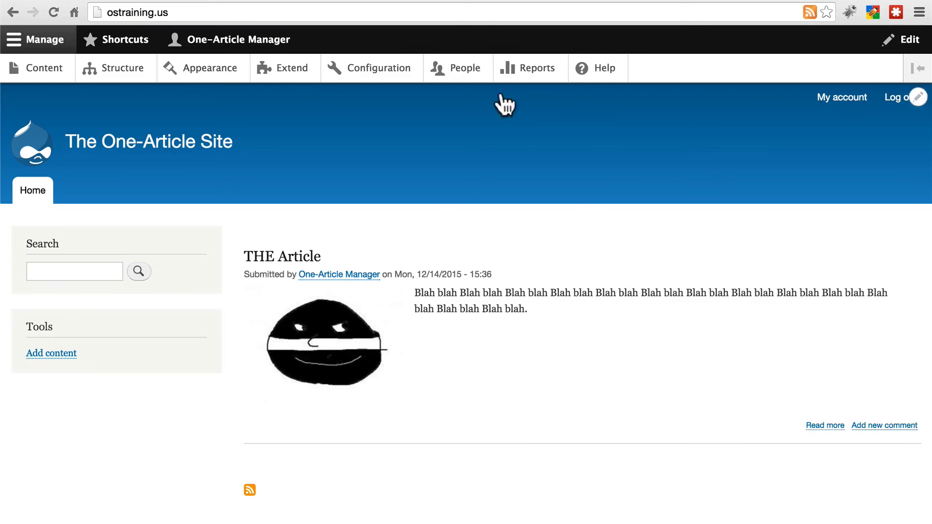
mouse_move(613, 297)
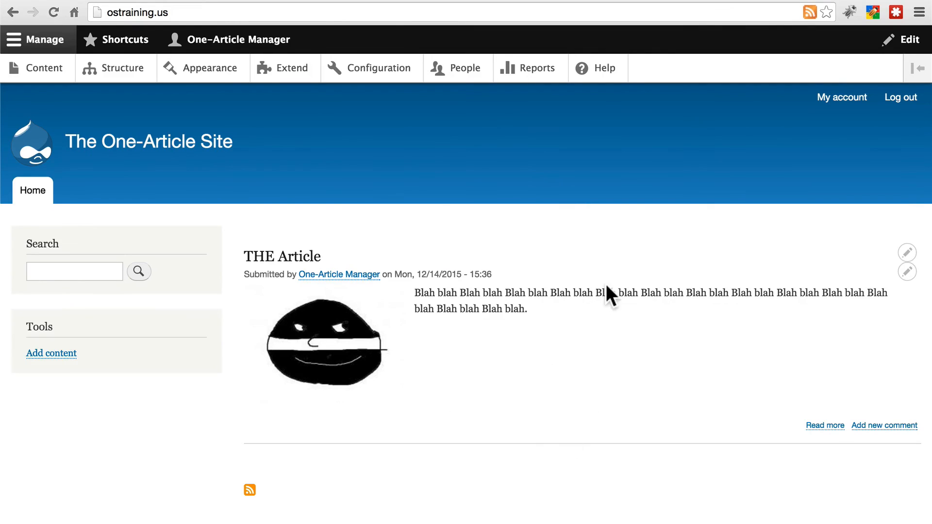
mouse_move(560, 407)
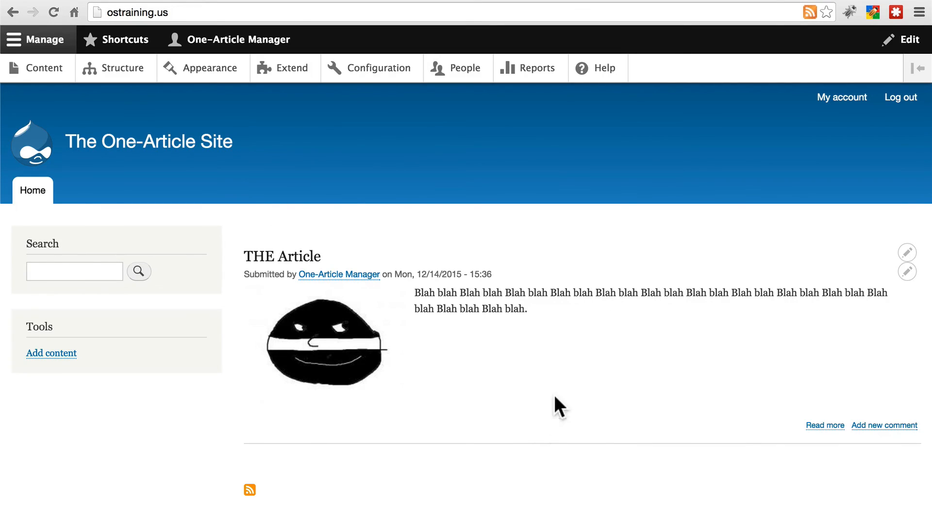
mouse_move(397, 171)
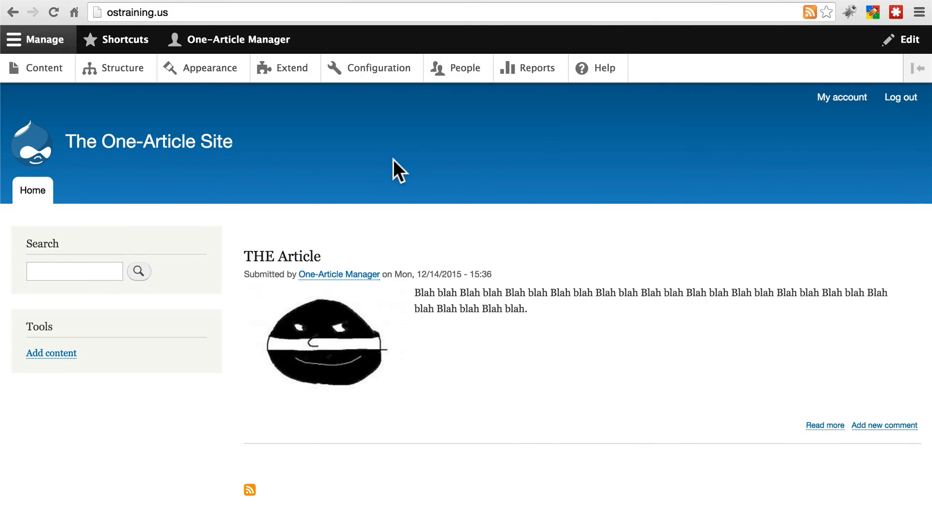
mouse_move(372, 59)
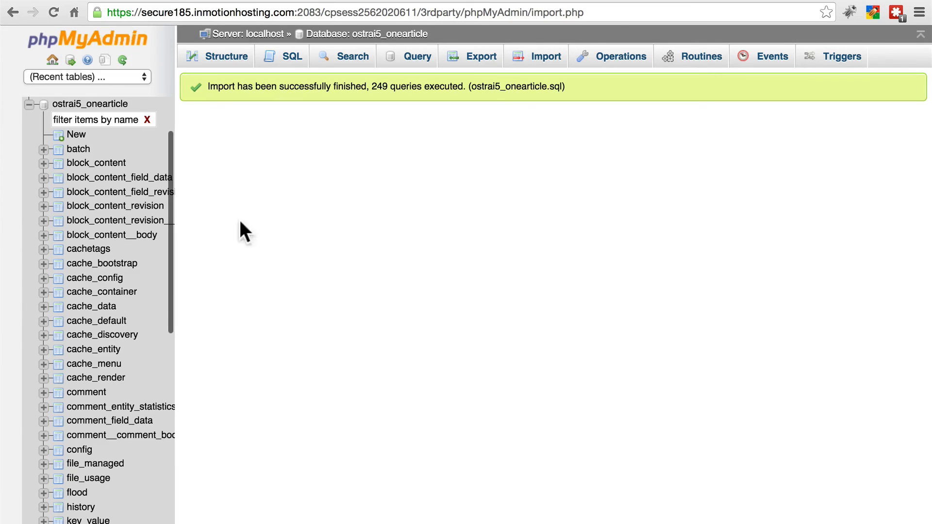
mouse_move(308, 199)
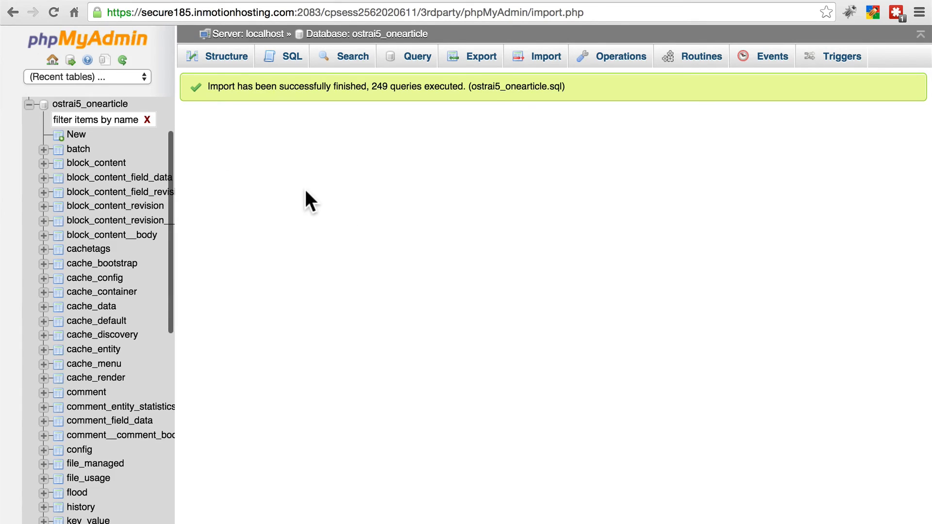
mouse_move(322, 220)
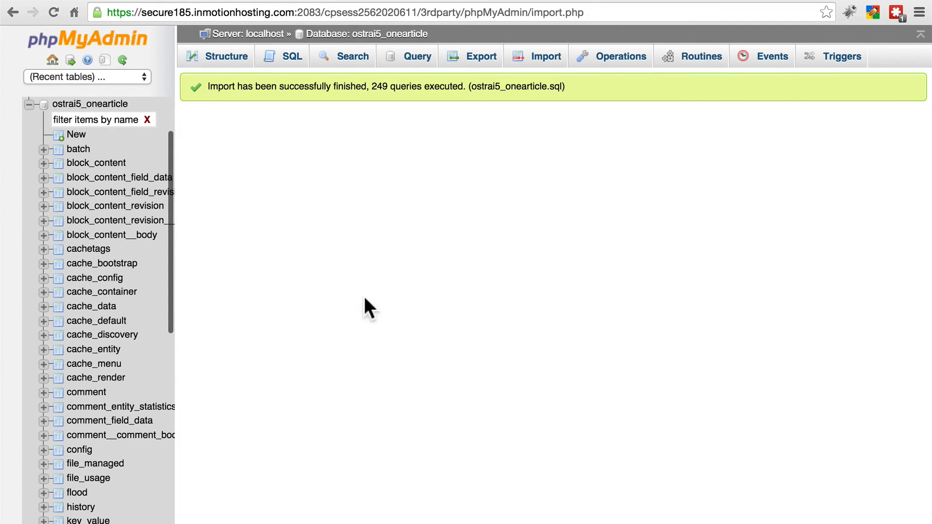
mouse_move(355, 309)
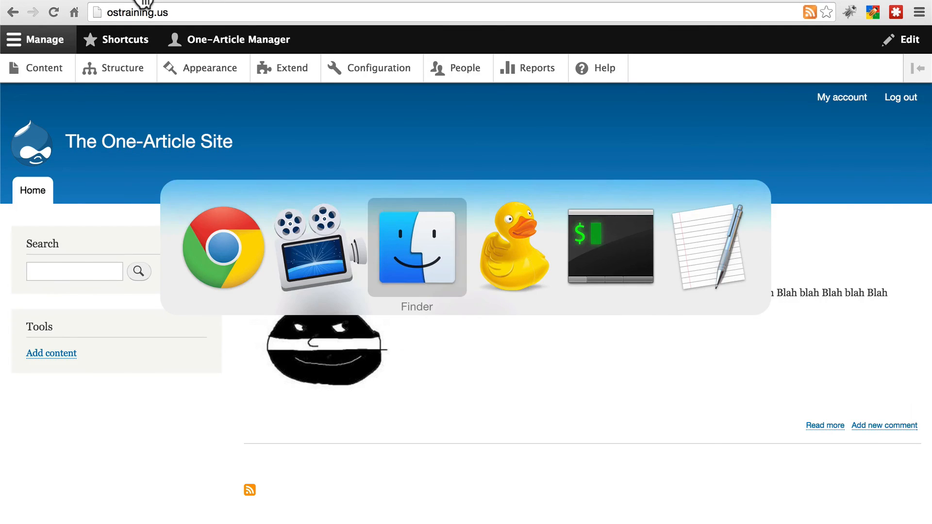
Select public_html.tar.gz then ostrai5_onearticle.sql in the 2015-12-14 backup folder.
left_click(416, 247)
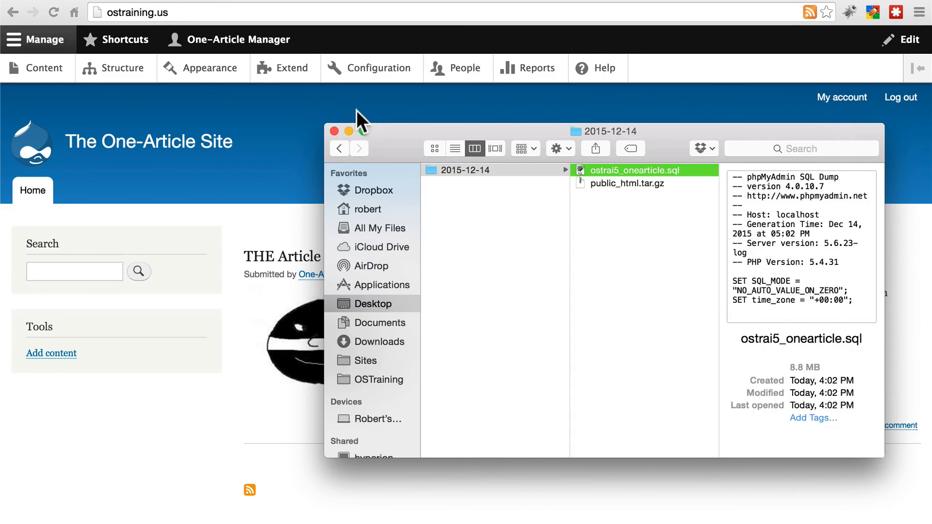
left_click(622, 183)
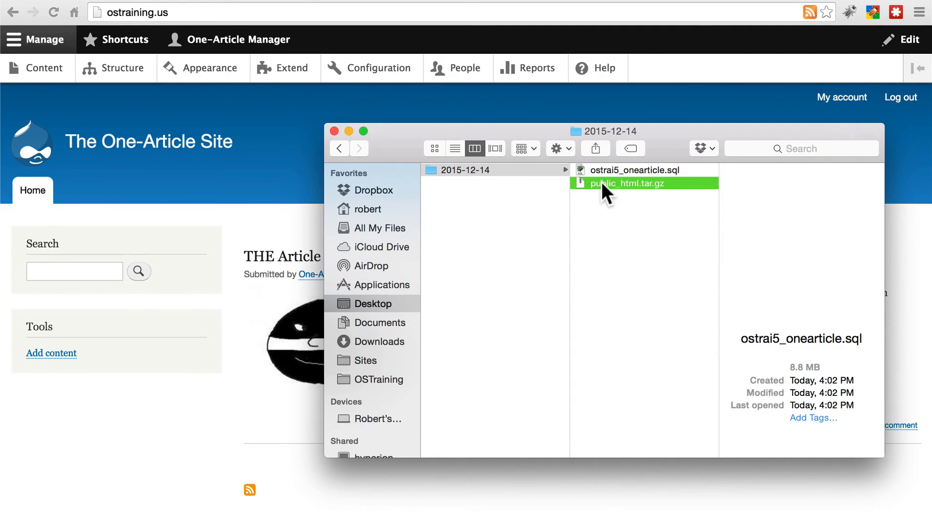
left_click(642, 171)
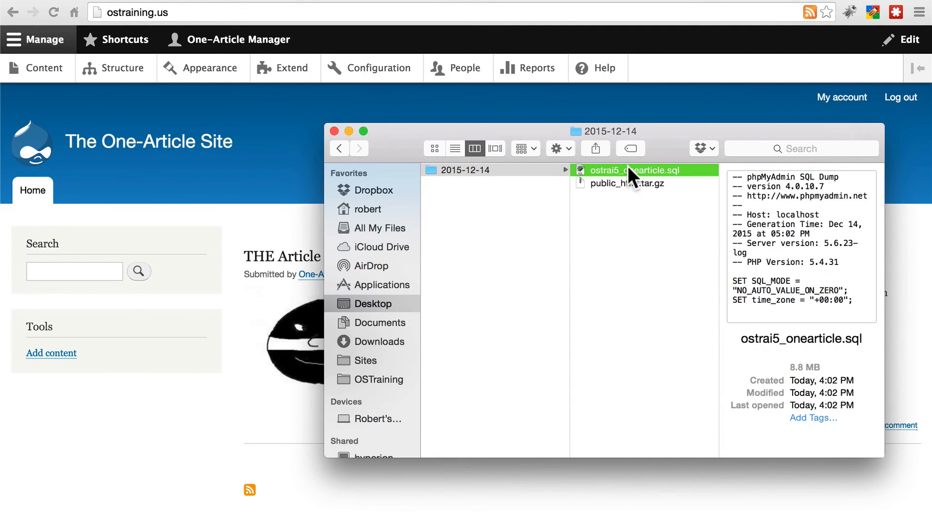